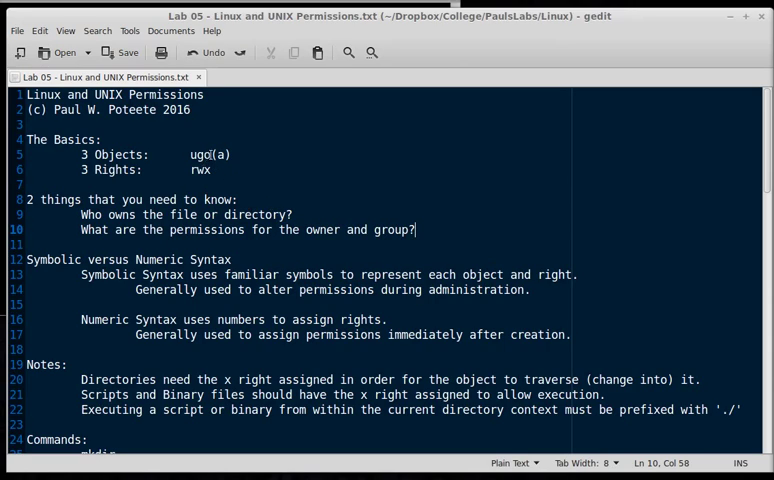
Highlight the basics word, the execute-rights note for scripts, the command list and chmod
{"action": "double_click", "coordinate": [197, 154]}
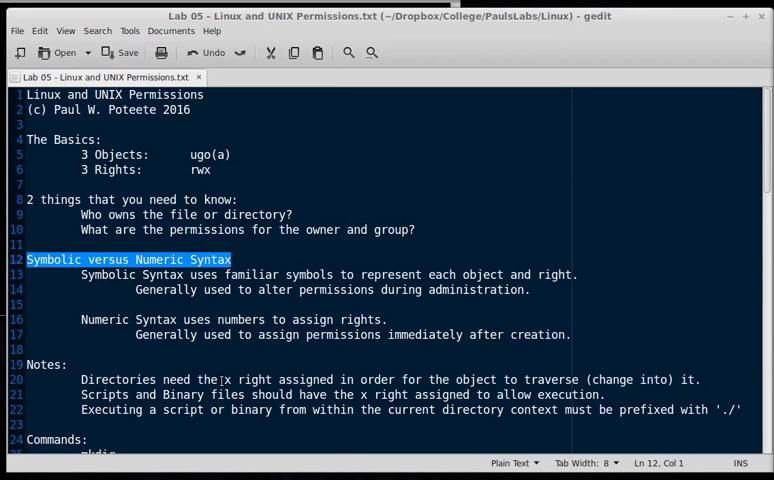
{"action": "scroll", "scroll_direction": "down", "scroll_amount": 3}
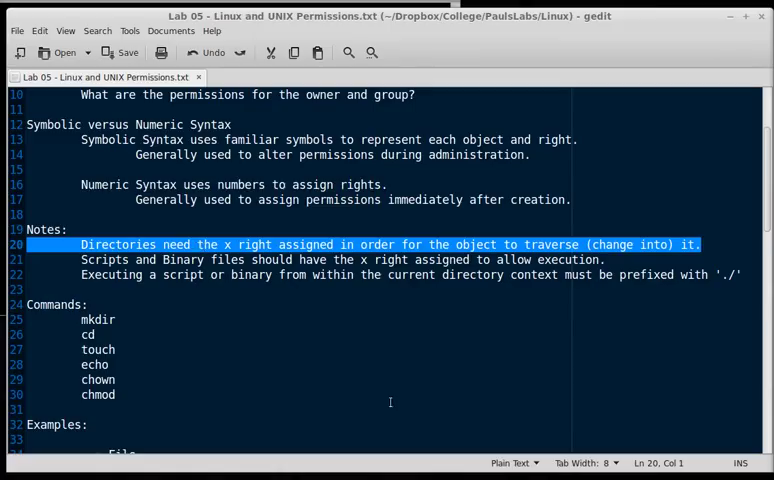
{"action": "mouse_move", "coordinate": [492, 352]}
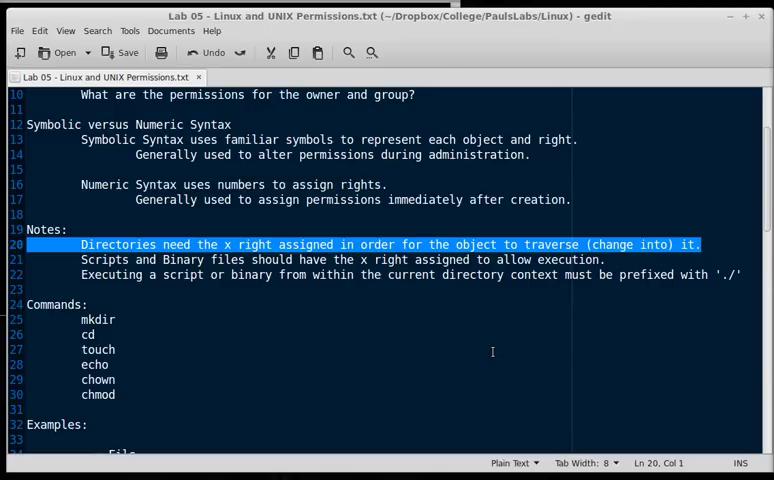
{"action": "mouse_move", "coordinate": [451, 345]}
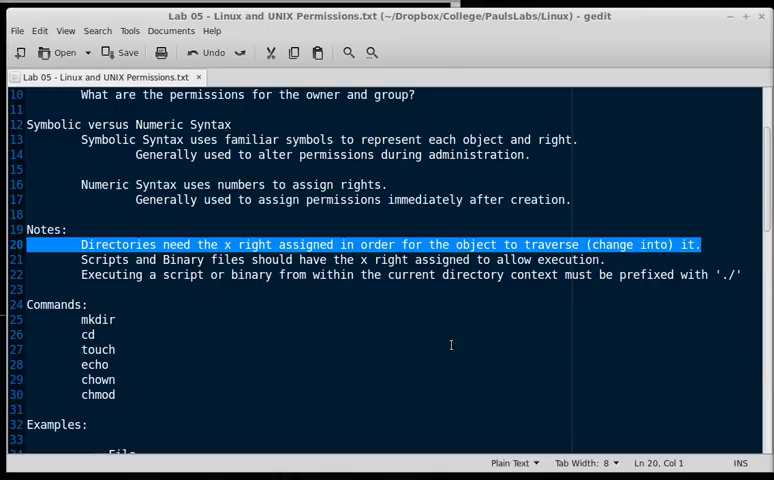
{"action": "mouse_move", "coordinate": [454, 331]}
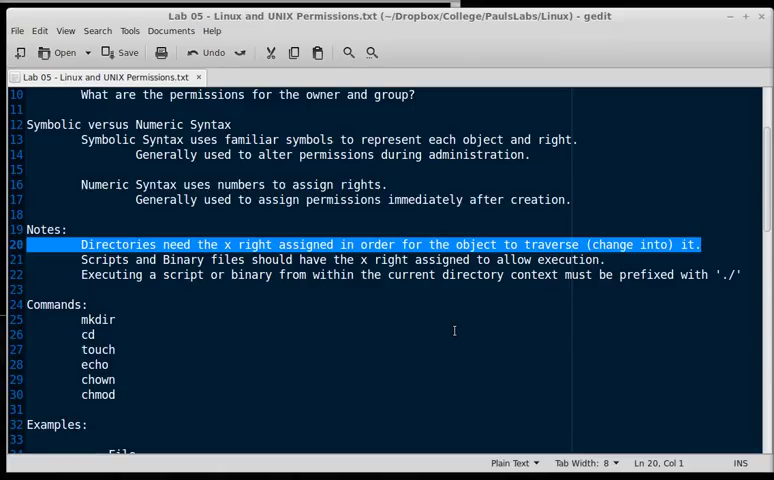
{"action": "left_click", "coordinate": [262, 260]}
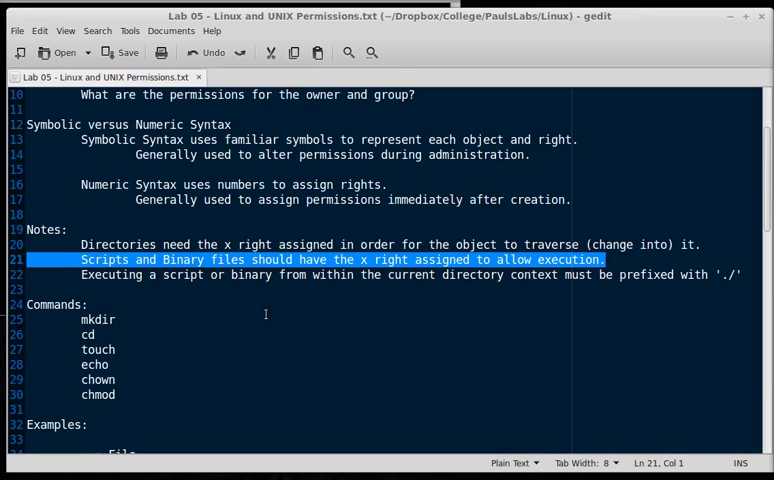
{"action": "mouse_move", "coordinate": [359, 280]}
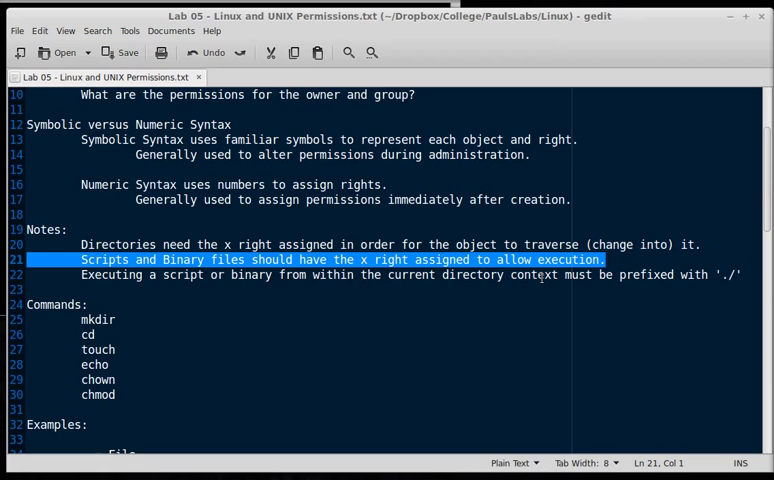
{"action": "mouse_move", "coordinate": [692, 283]}
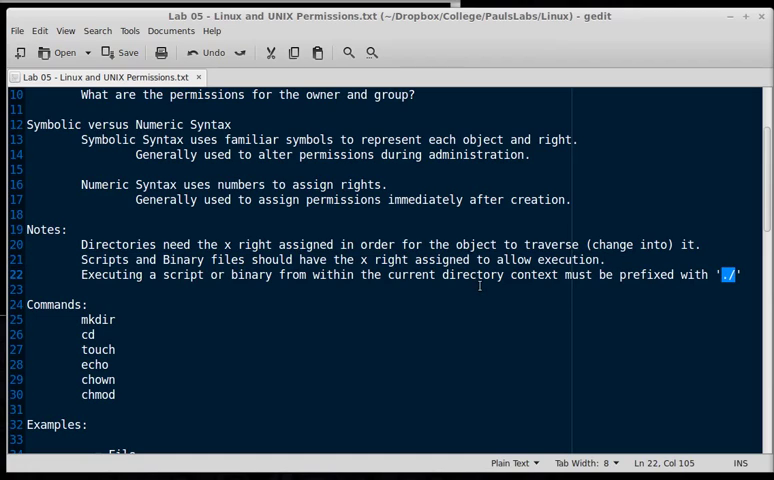
{"action": "mouse_move", "coordinate": [288, 327]}
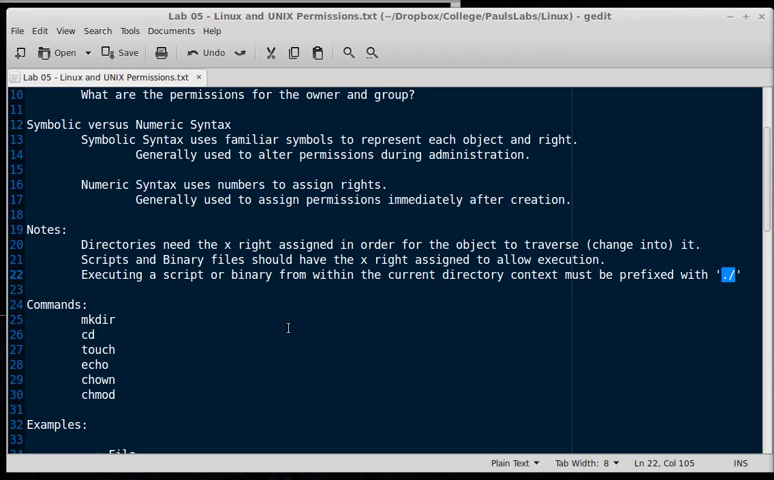
{"action": "scroll", "scroll_direction": "down", "scroll_amount": 3}
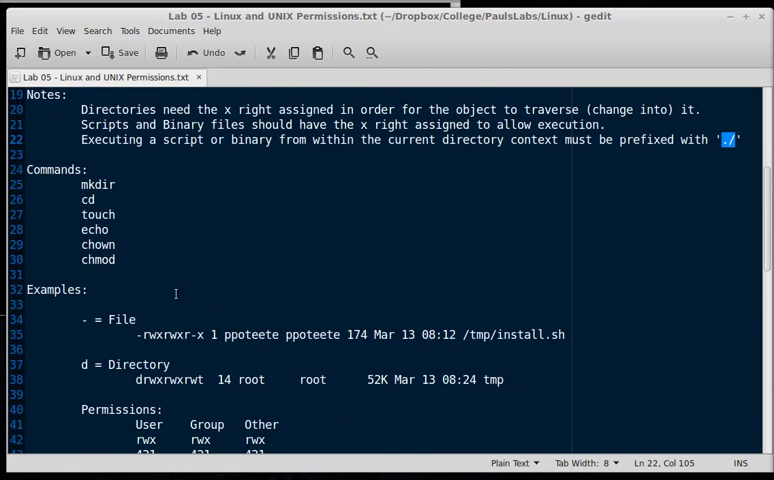
{"action": "left_click_drag", "start_coordinate": [80, 184], "coordinate": [115, 260]}
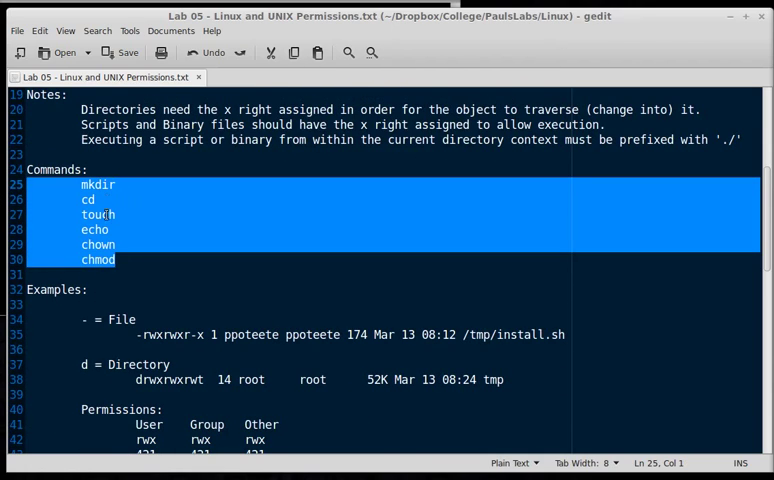
{"action": "left_click", "coordinate": [117, 245]}
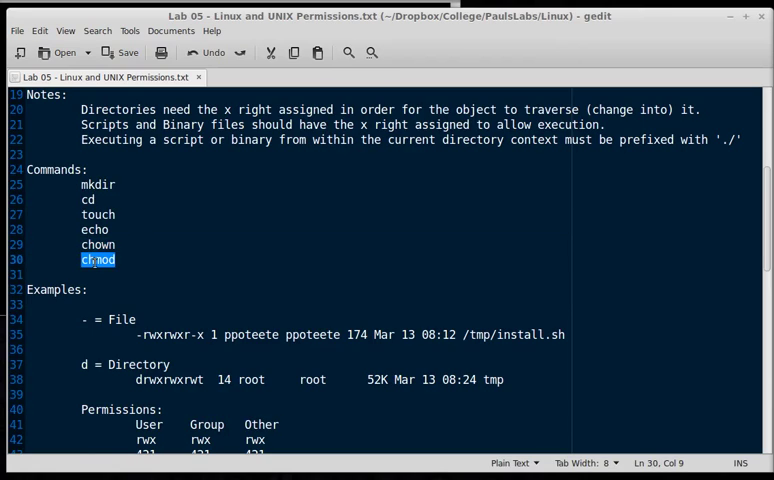
{"action": "mouse_move", "coordinate": [189, 255]}
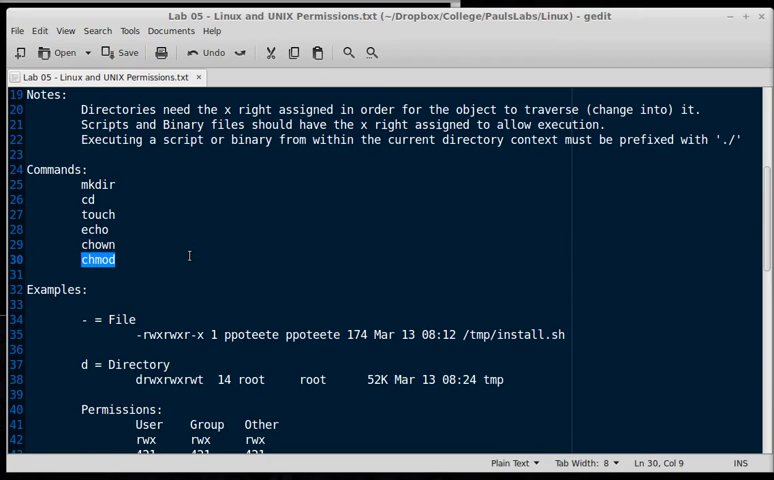
{"action": "mouse_move", "coordinate": [120, 259]}
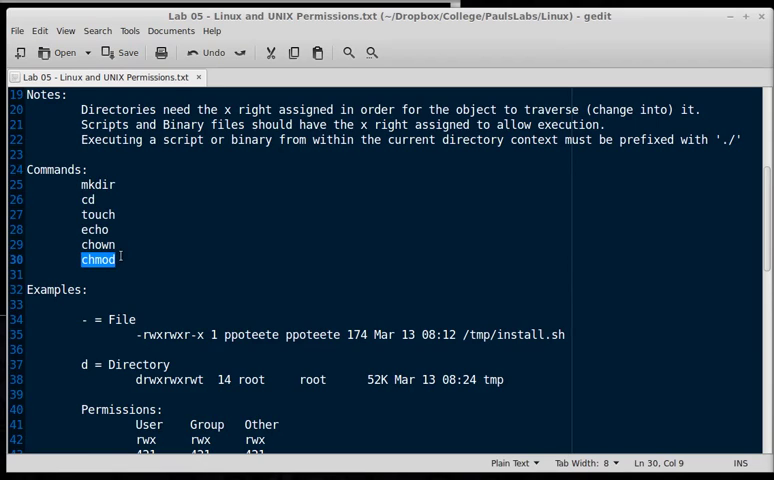
{"action": "mouse_move", "coordinate": [167, 261]}
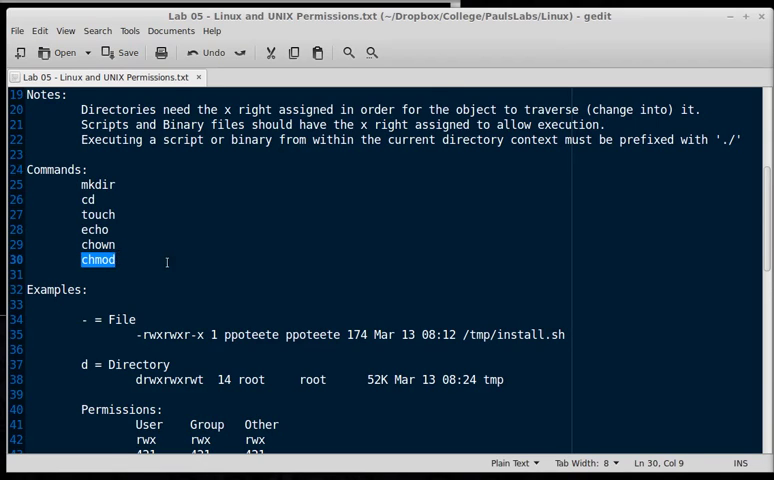
Highlight the owner and group of install.sh and part of tmp's permissions
{"action": "double_click", "coordinate": [122, 229]}
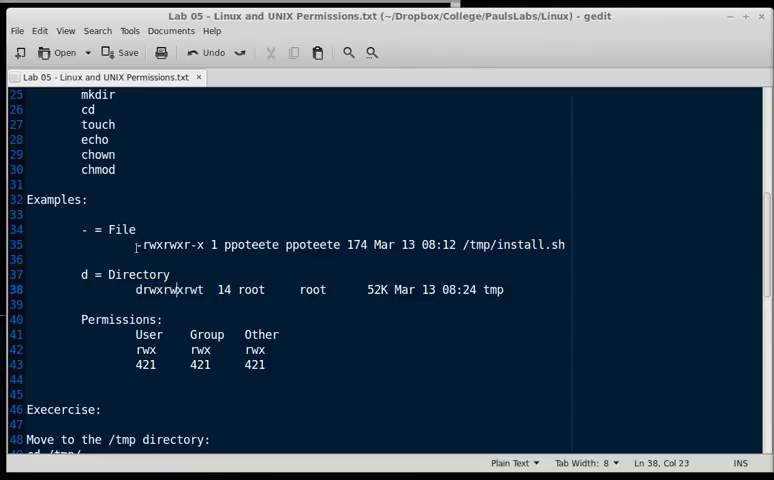
{"action": "left_click", "coordinate": [139, 245]}
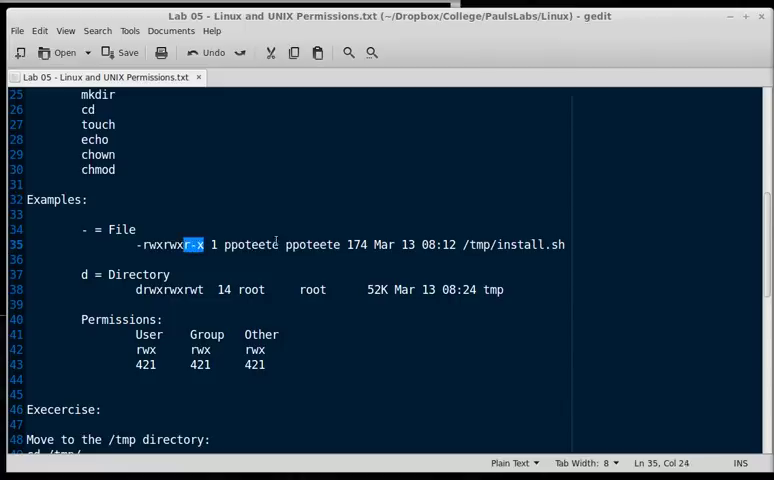
{"action": "double_click", "coordinate": [252, 244]}
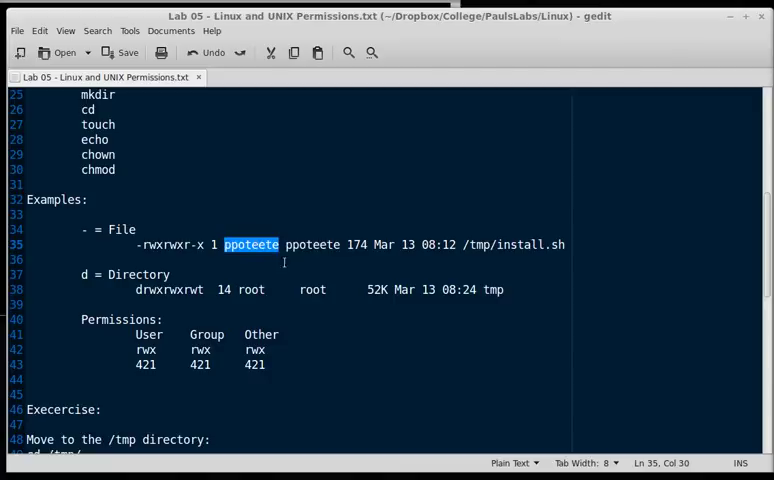
{"action": "double_click", "coordinate": [313, 244]}
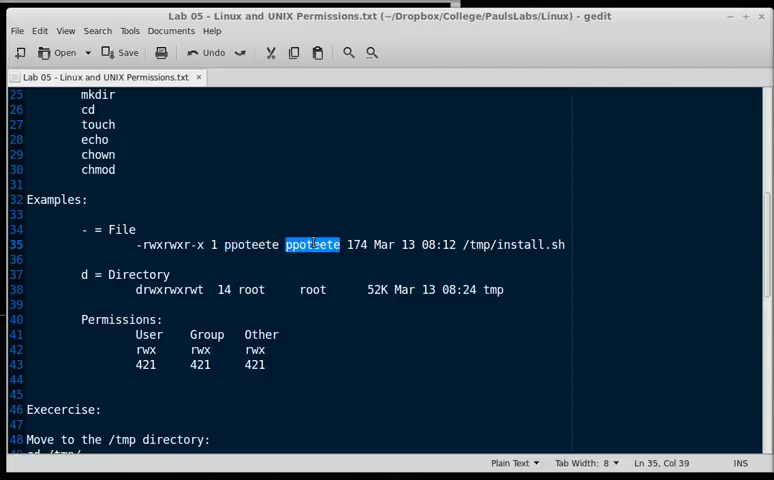
{"action": "mouse_move", "coordinate": [292, 257]}
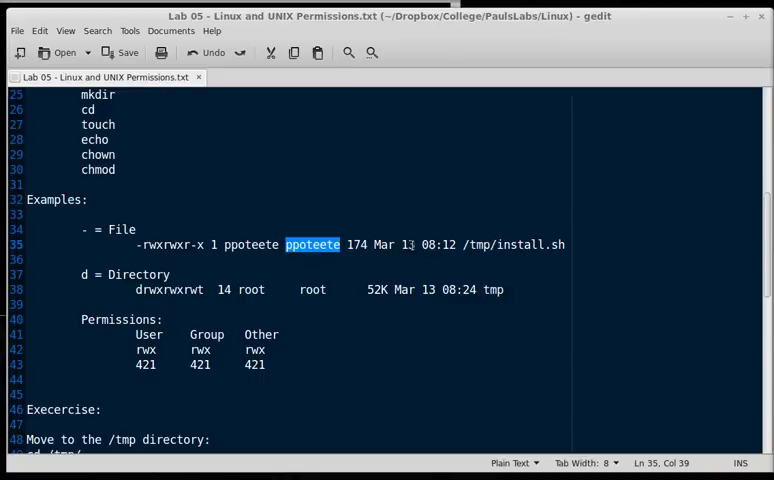
{"action": "left_click", "coordinate": [375, 244]}
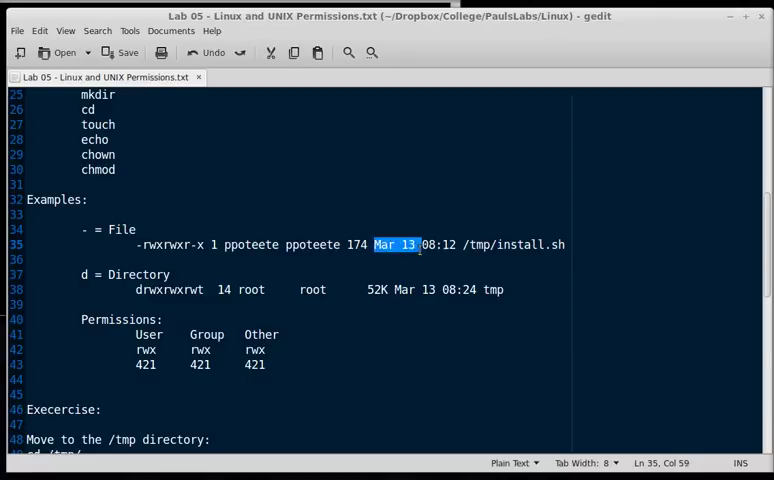
{"action": "left_click_drag", "start_coordinate": [420, 244], "coordinate": [458, 244]}
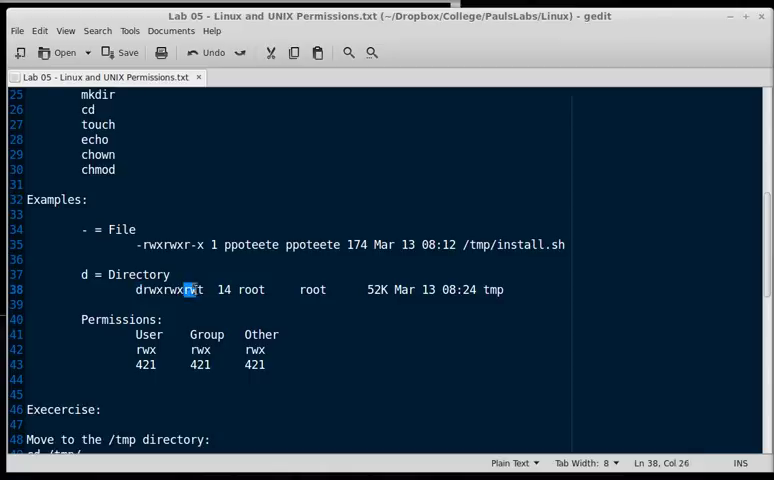
{"action": "type", "text": "t"}
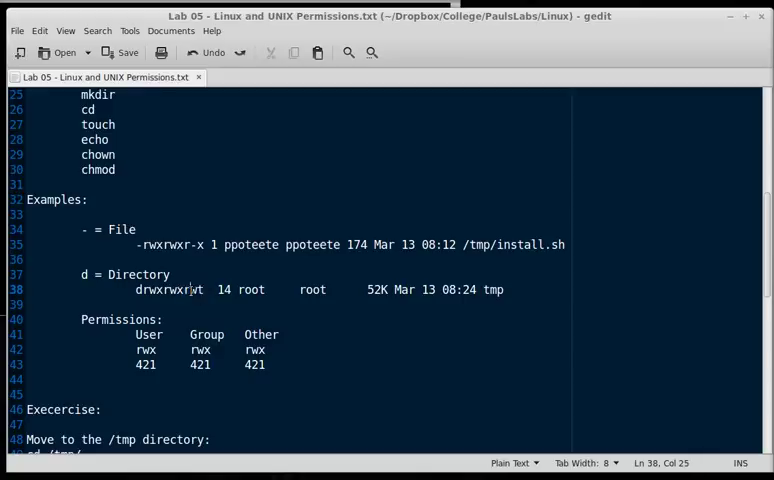
Highlight tmp's other-user permissions, root owner and group, and the table's User rwx/421 cells
{"action": "double_click", "coordinate": [195, 290]}
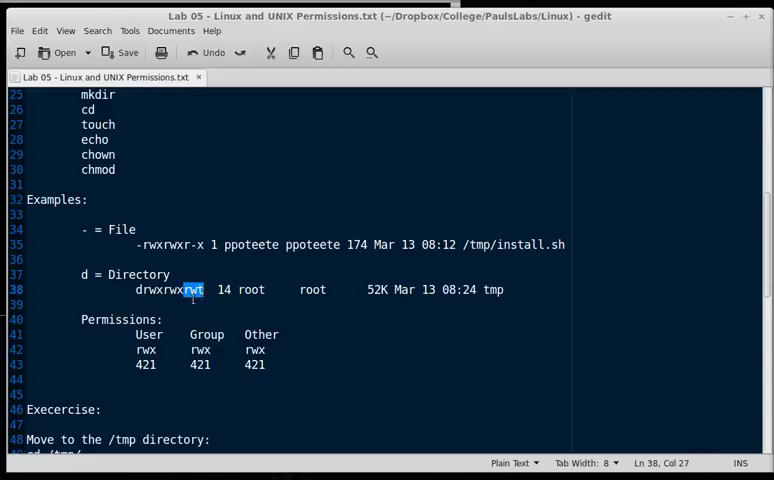
{"action": "left_click", "coordinate": [200, 289]}
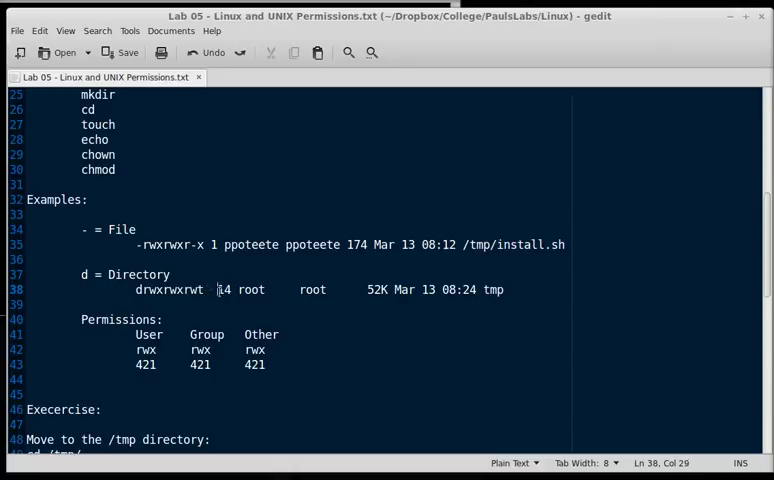
{"action": "double_click", "coordinate": [250, 289]}
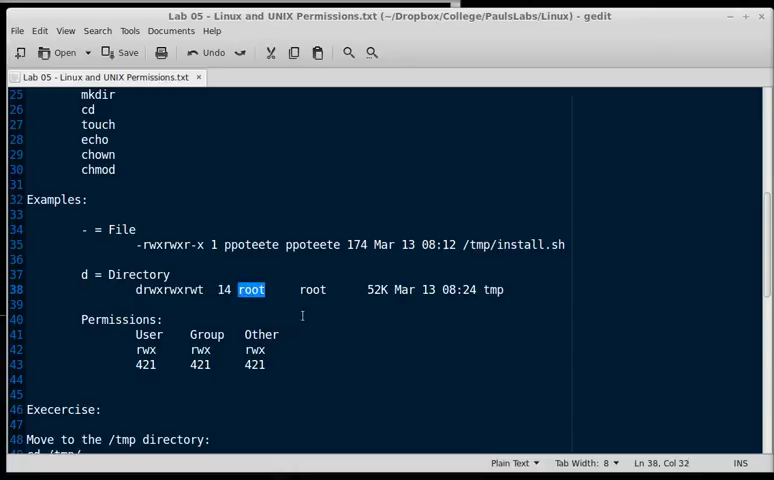
{"action": "double_click", "coordinate": [312, 290]}
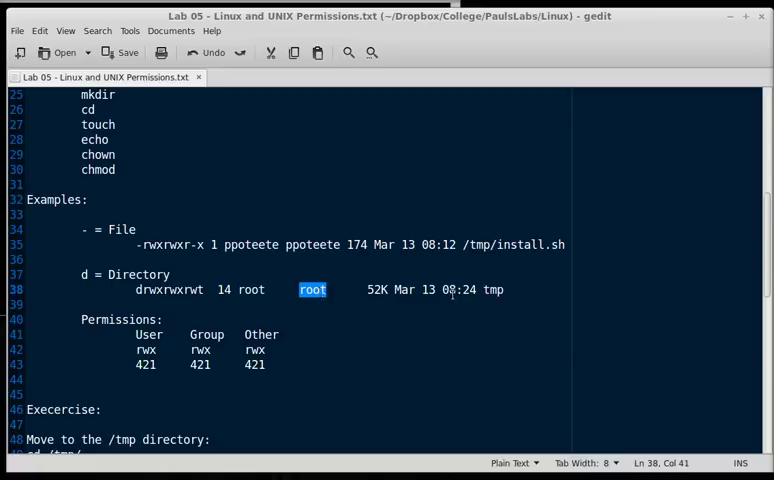
{"action": "double_click", "coordinate": [492, 289]}
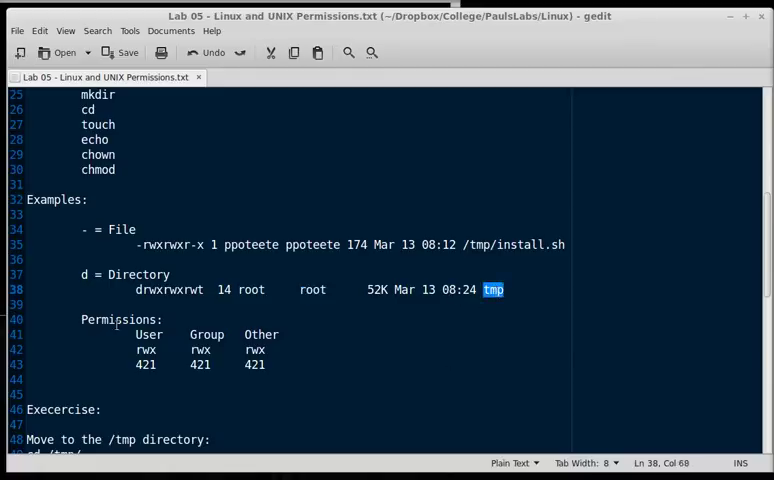
{"action": "double_click", "coordinate": [148, 334]}
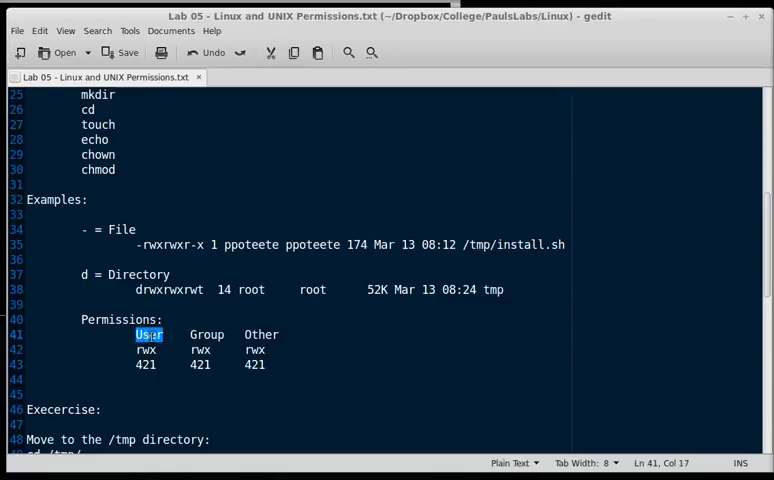
{"action": "double_click", "coordinate": [261, 334]}
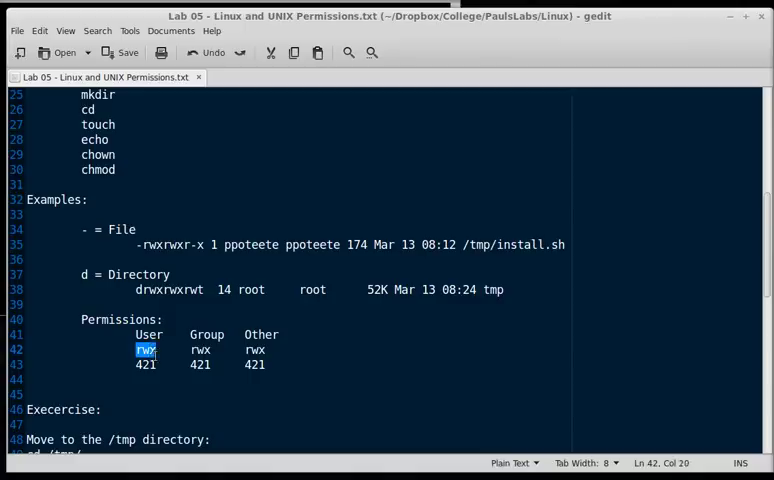
{"action": "double_click", "coordinate": [206, 334]}
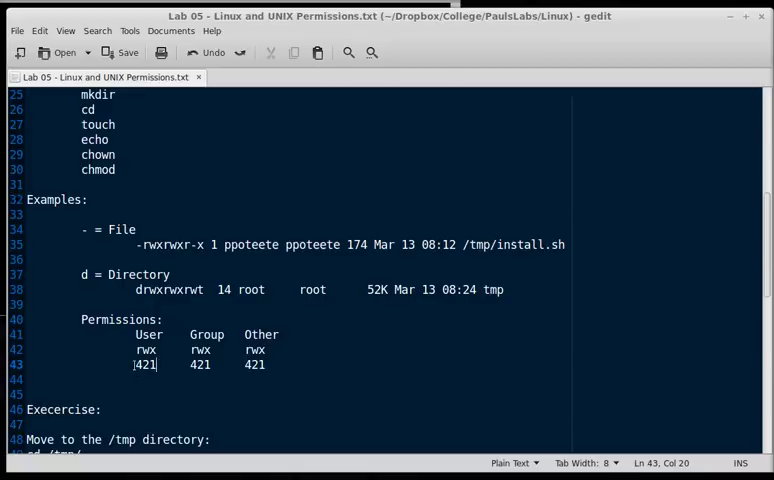
Below the table, write the 777 example with the line 'ugo rwx rwx rwx'
{"action": "double_click", "coordinate": [145, 364]}
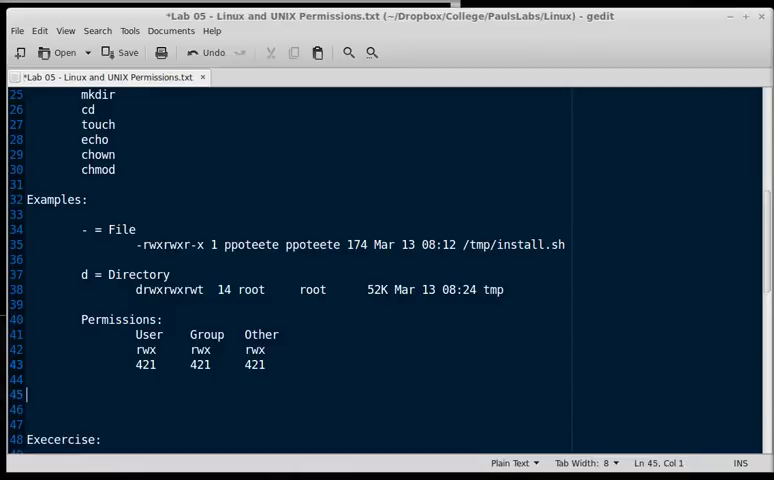
{"action": "type", "text": "777"}
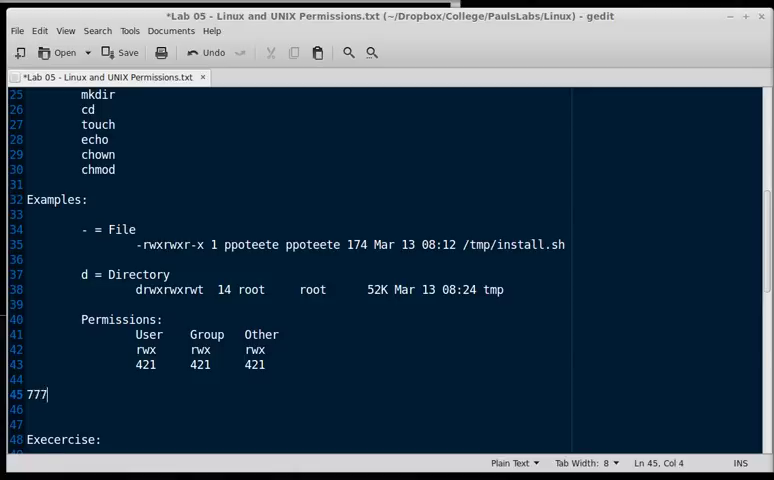
{"action": "type", "text": "u"}
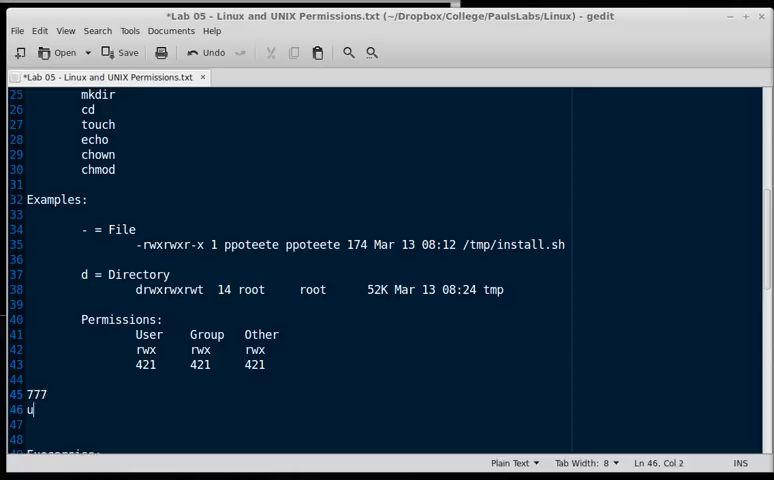
{"action": "type", "text": "go rwx"}
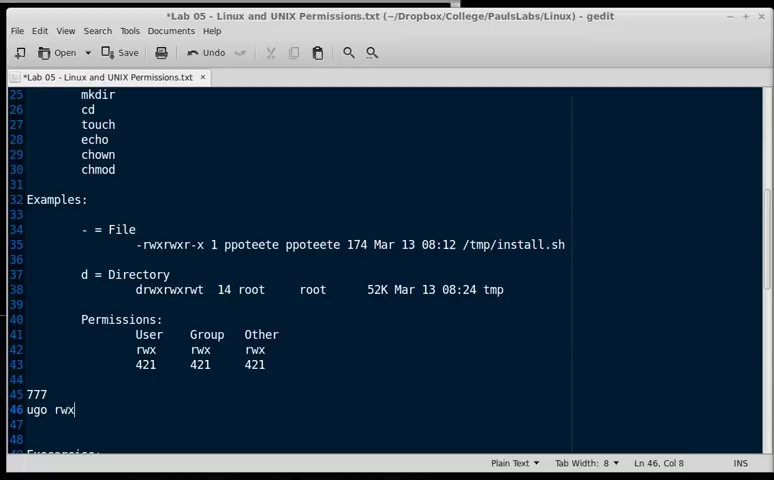
{"action": "type", "text": "twx"}
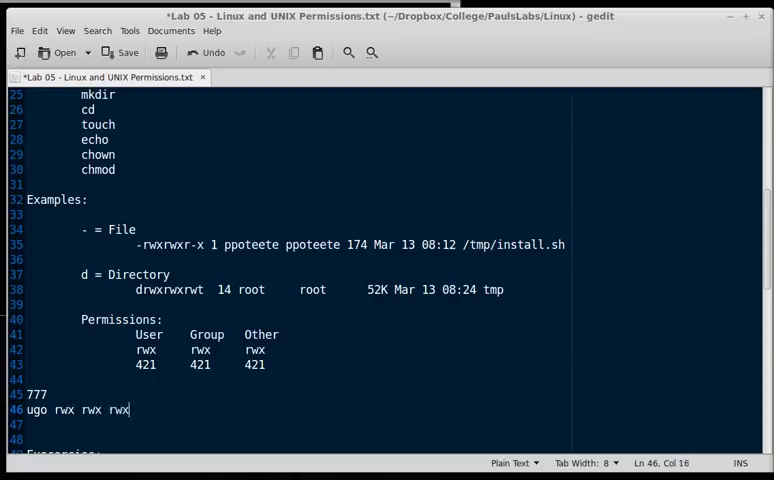
{"action": "key", "text": "Return"}
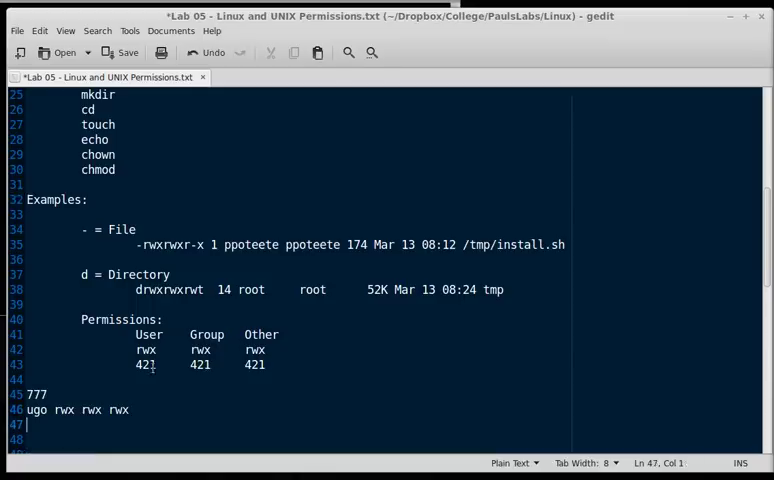
{"action": "left_click", "coordinate": [152, 364]}
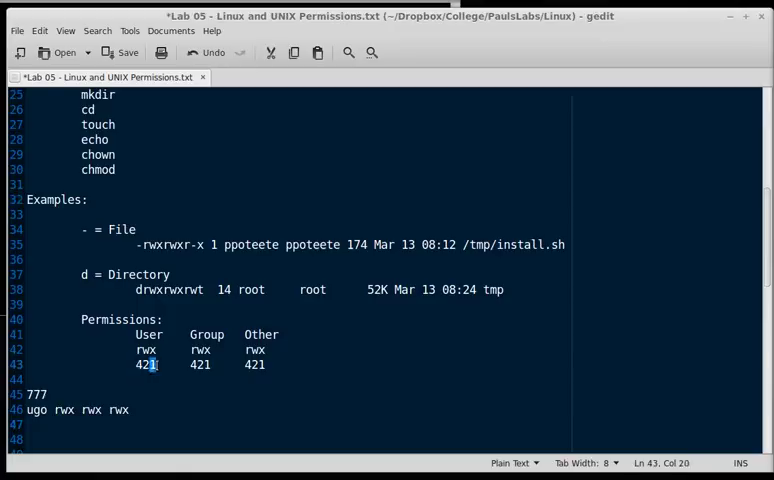
{"action": "key", "text": "Left"}
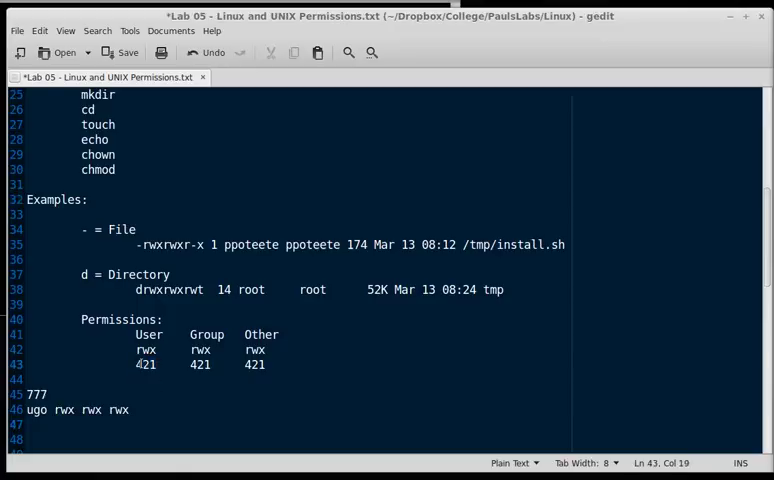
{"action": "double_click", "coordinate": [145, 365]}
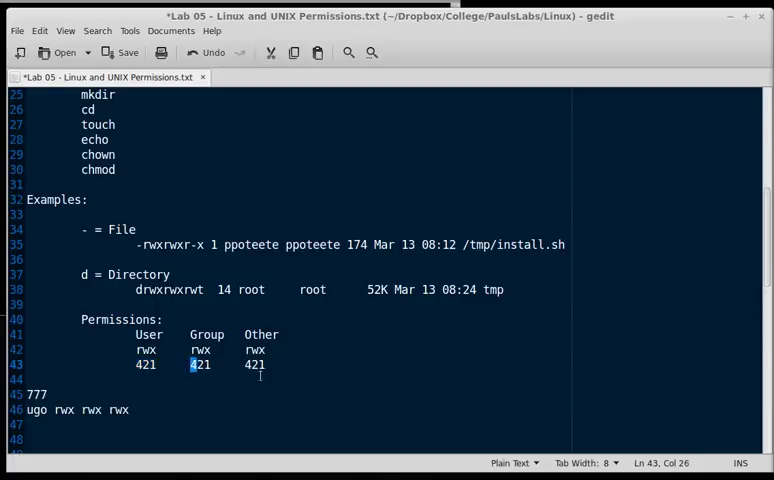
{"action": "mouse_move", "coordinate": [215, 351]}
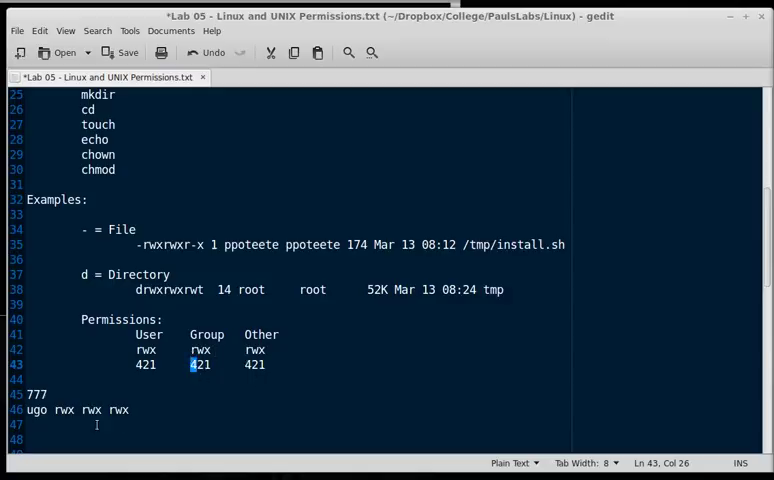
Write '755' followed by the line 'rwx r-x r-x' under the 777 example
{"action": "type", "text": "755"}
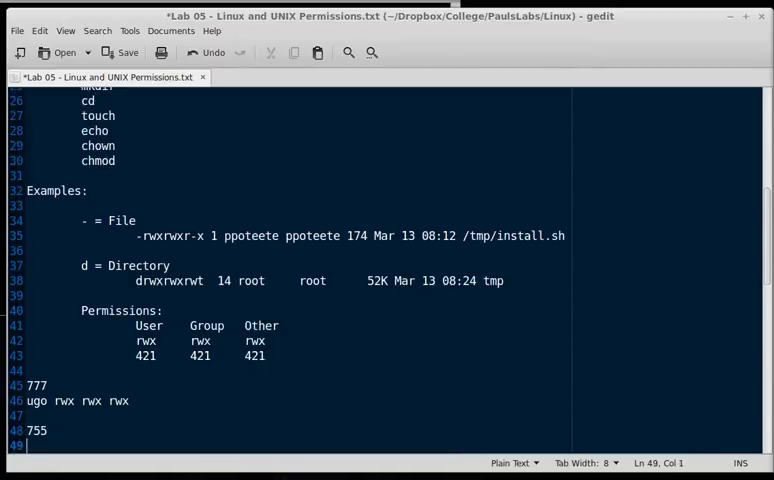
{"action": "type", "text": "rwx"}
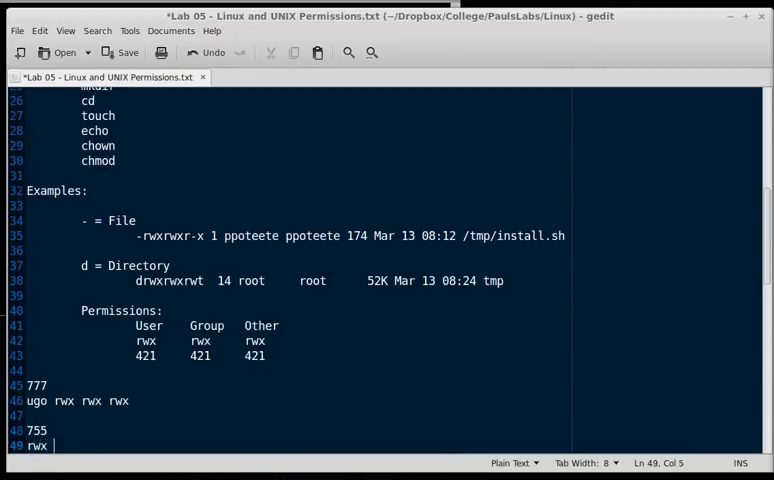
{"action": "type", "text": "r-x"}
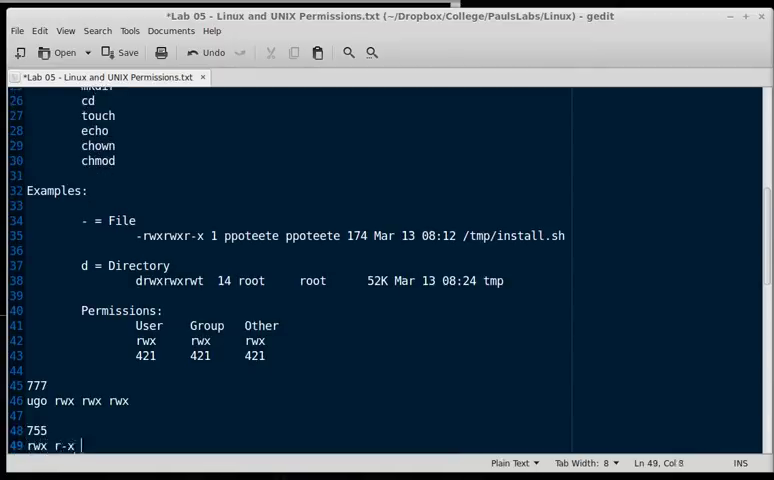
{"action": "type", "text": "r-x"}
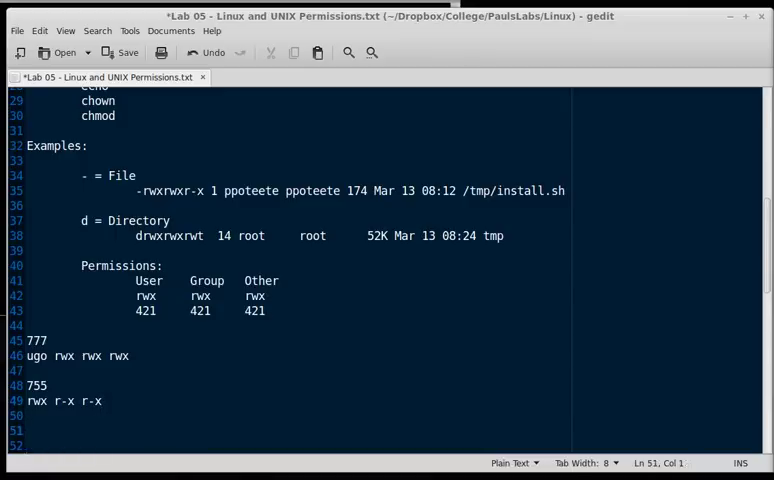
Write the chmod lines 'u+rw file.txt', 'u=w file.txt' and 'u-w file.txt'
{"action": "type", "text": "chmo"}
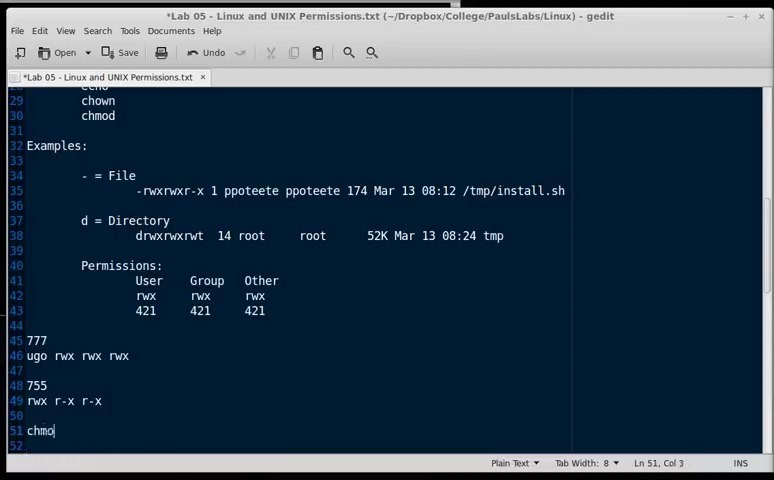
{"action": "type", "text": "d"}
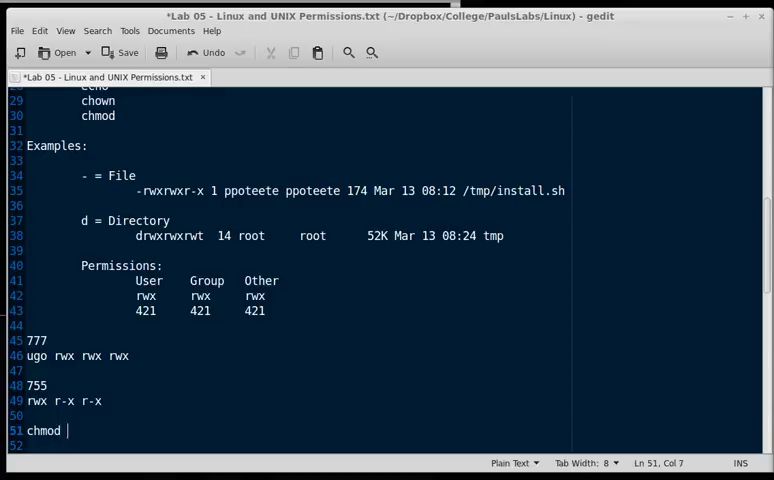
{"action": "type", "text": "u+"}
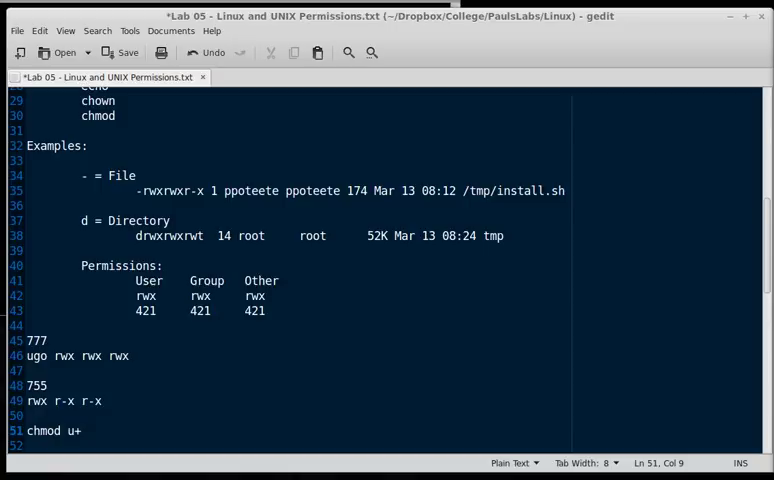
{"action": "type", "text": "rw"}
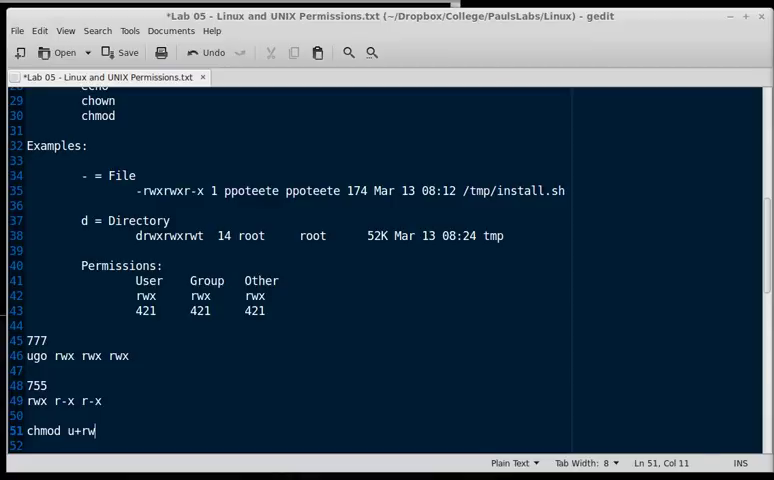
{"action": "type", "text": "f"}
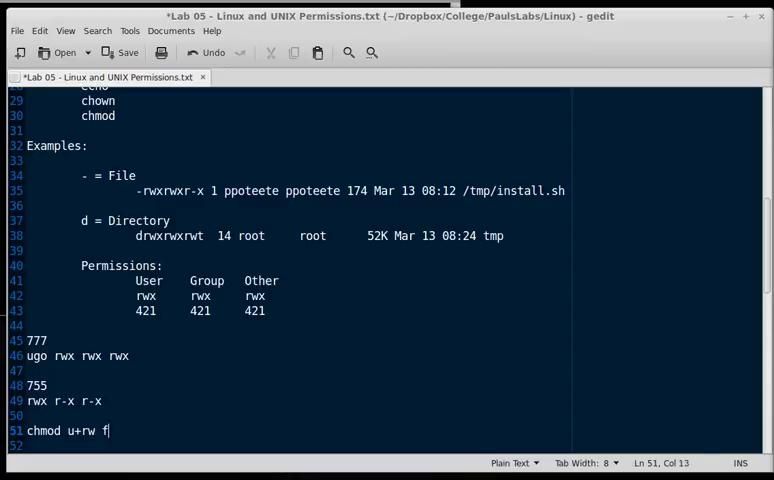
{"action": "type", "text": "ile.txt"}
{"action": "type", "text": "chmod"}
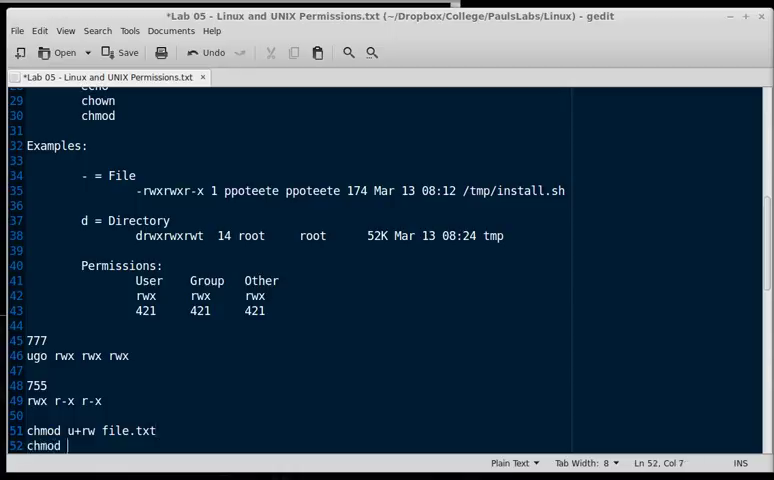
{"action": "type", "text": "u"}
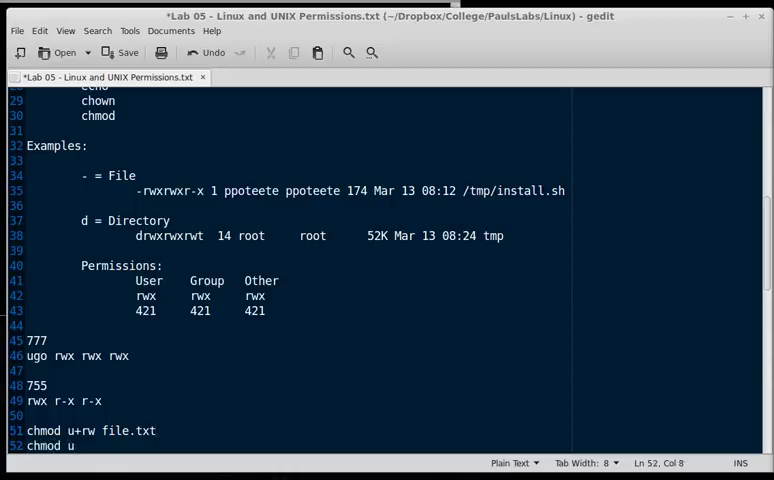
{"action": "type", "text": "=w file.txt"}
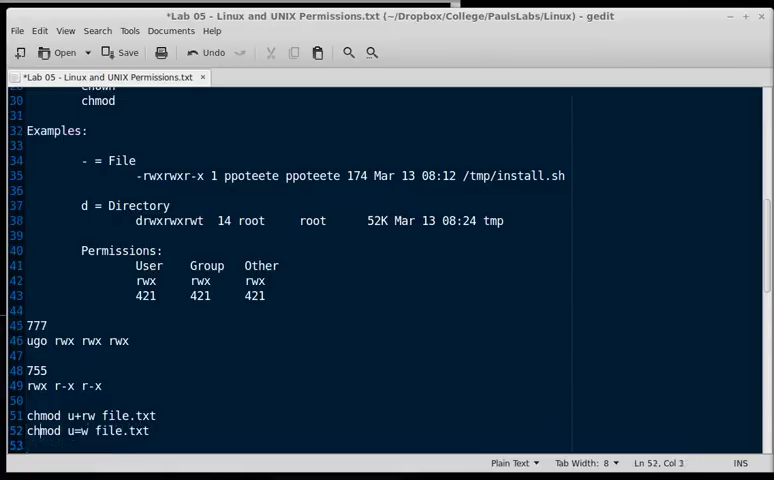
{"action": "type", "text": "chmod"}
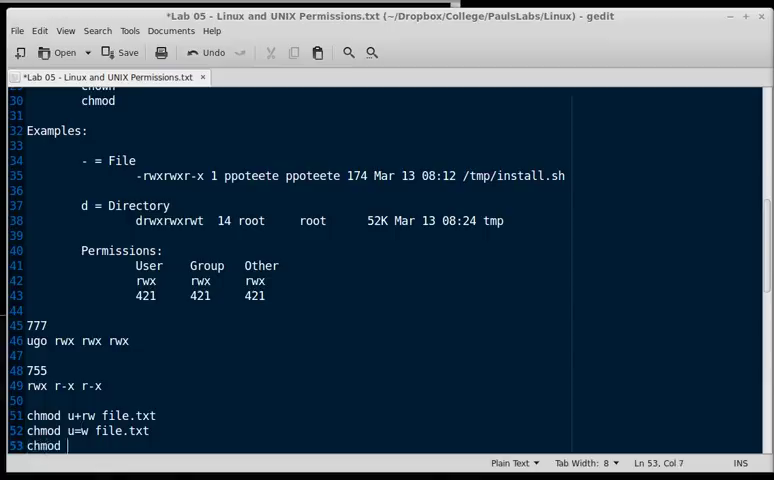
{"action": "type", "text": "u"}
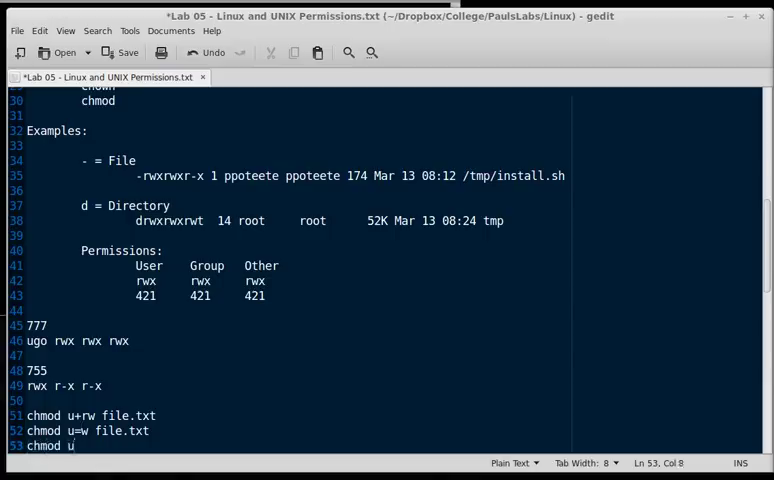
{"action": "type", "text": "-w file.txt"}
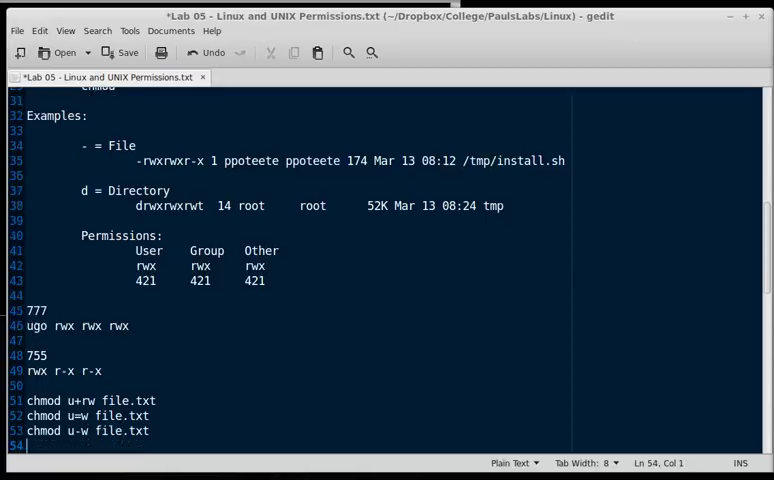
On a new line, write 'chmod ugo+rw file.txt'
{"action": "key", "text": "Return"}
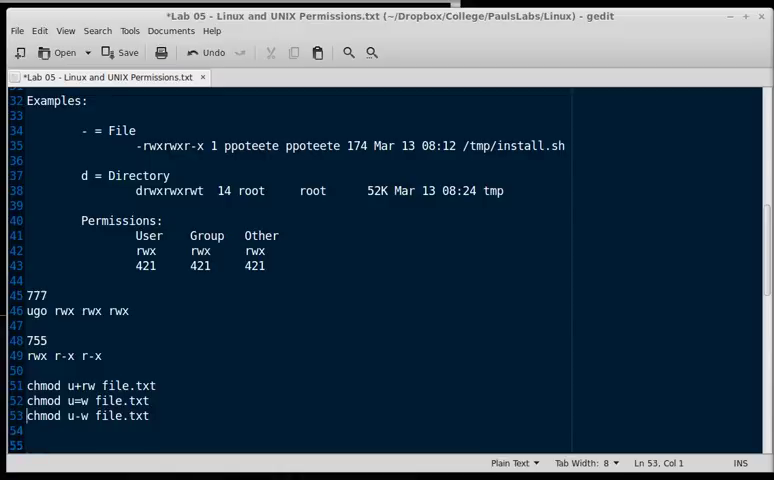
{"action": "type", "text": "chm"}
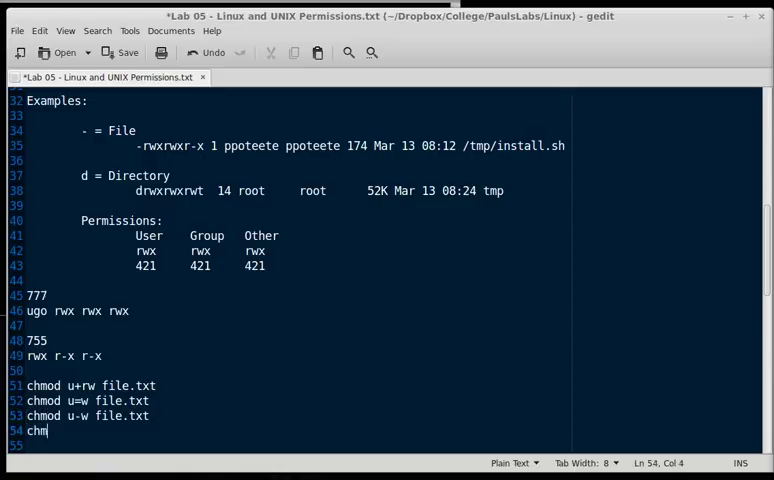
{"action": "type", "text": "od"}
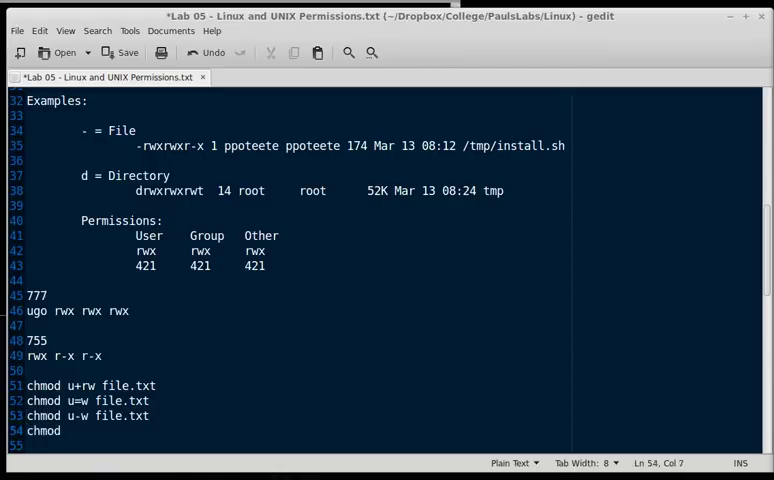
{"action": "left_click", "coordinate": [220, 420]}
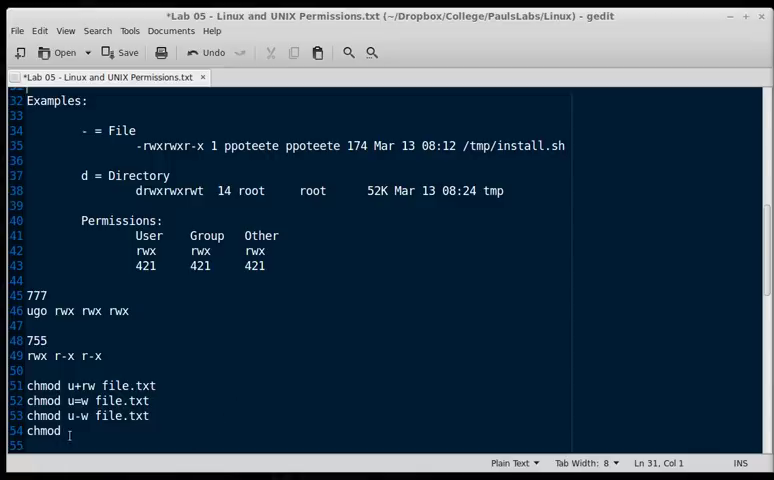
{"action": "type", "text": "ugo"}
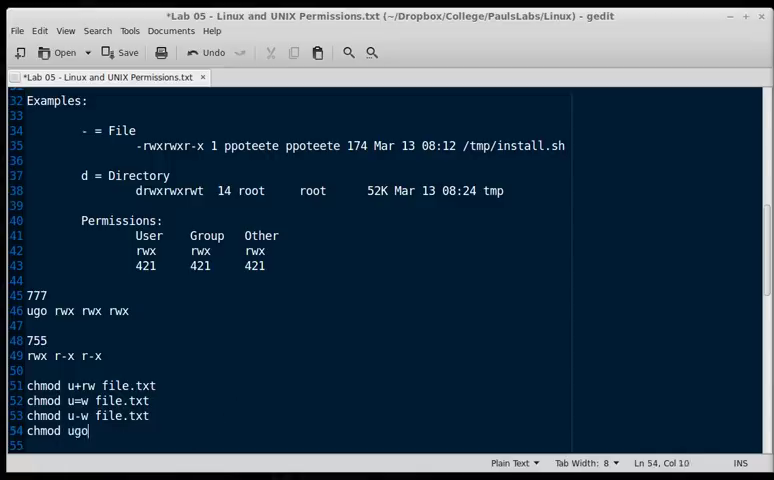
{"action": "type", "text": "+rw"}
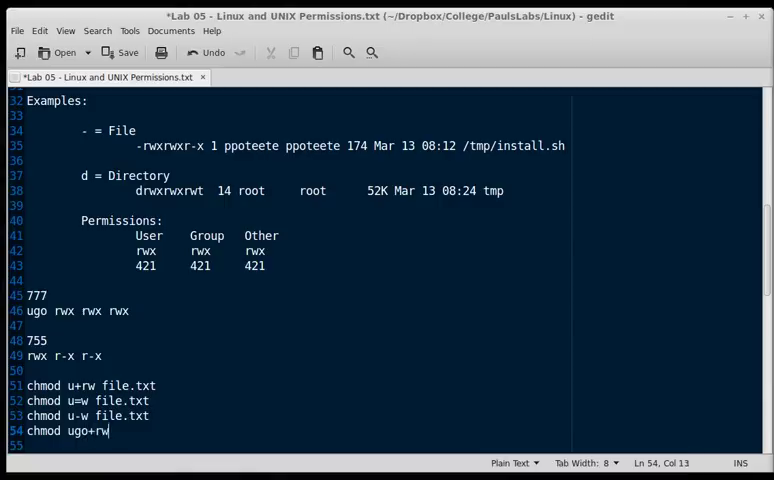
{"action": "type", "text": "file.txt"}
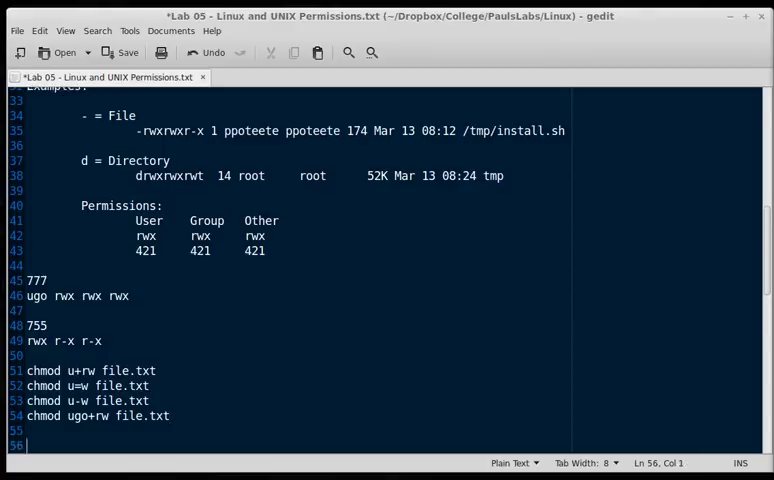
Write 'chmod 666 file.txt', fixing a stray 'u', and begin the next line
{"action": "type", "text": "chmod"}
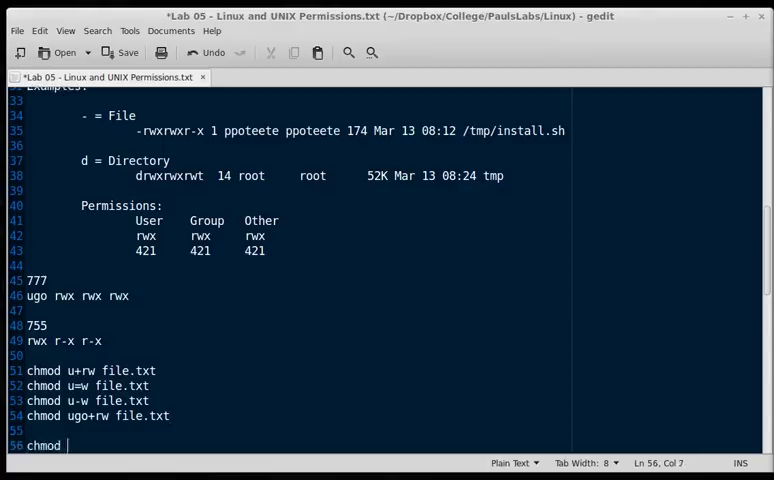
{"action": "type", "text": "u"}
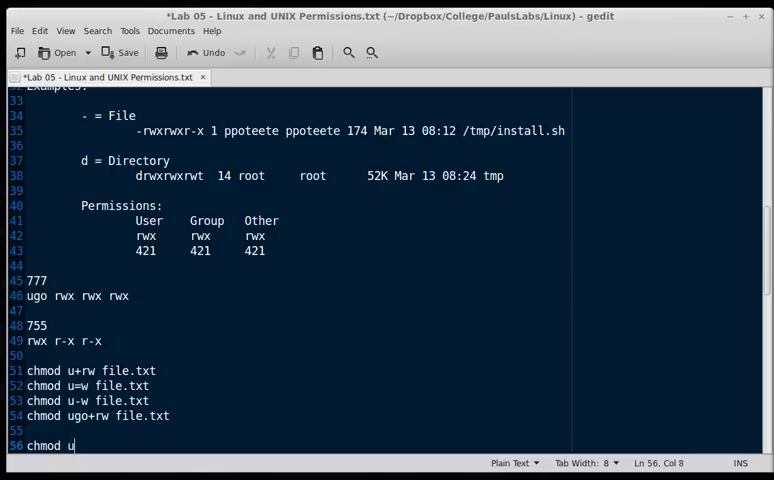
{"action": "key", "text": "BackSpace"}
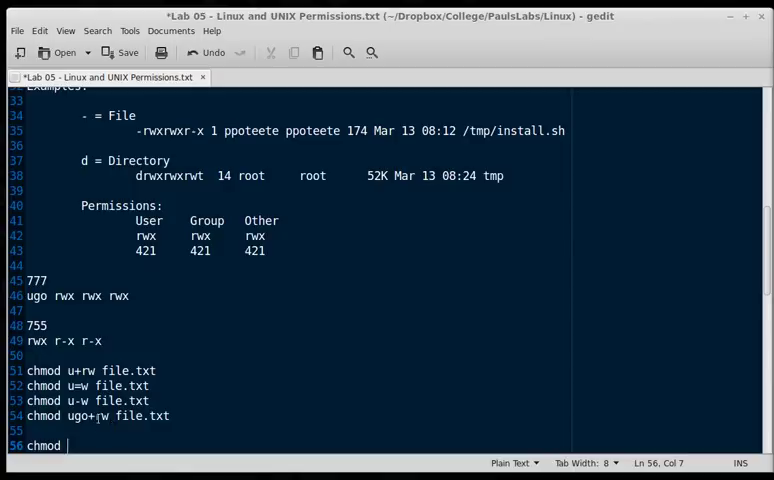
{"action": "type", "text": "666"}
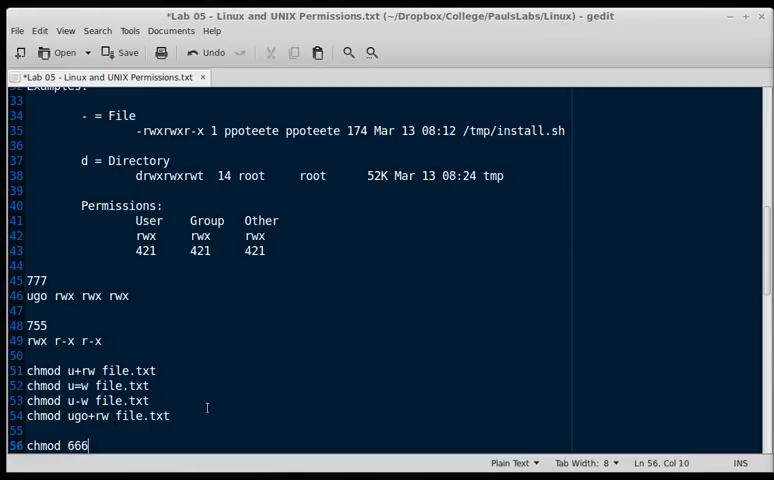
{"action": "type", "text": "file.txt"}
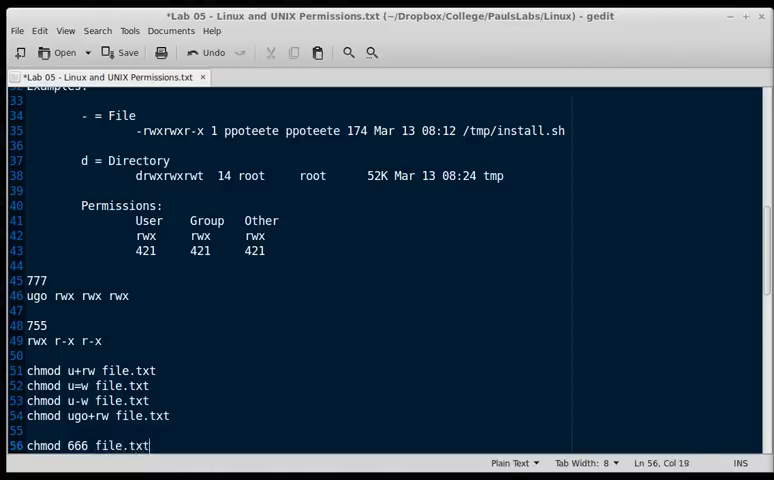
{"action": "key", "text": "Return"}
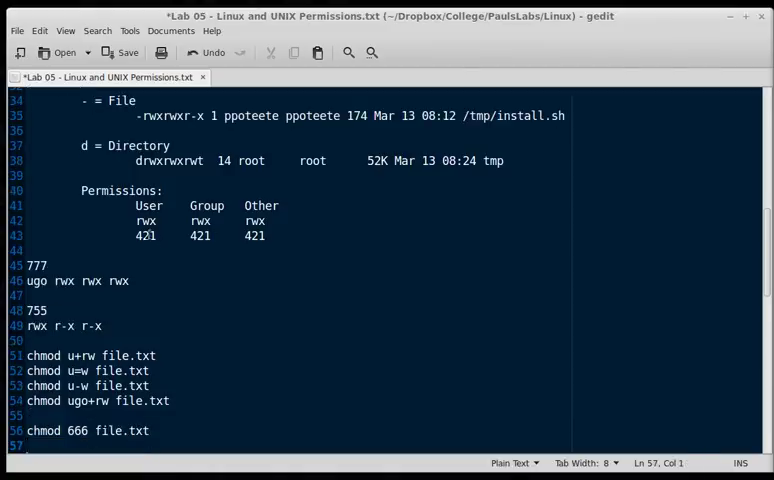
{"action": "double_click", "coordinate": [145, 236]}
{"action": "type", "text": "chmod"}
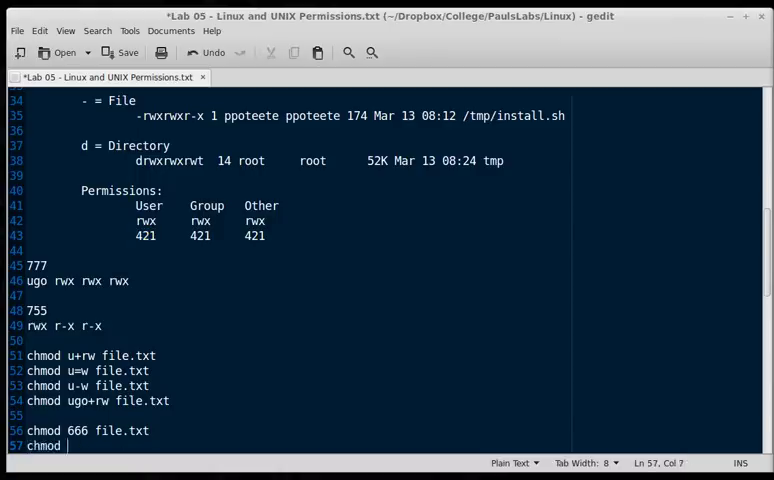
Complete 'chmod 664 file.txt' and add blank lines for a new block
{"action": "type", "text": "664"}
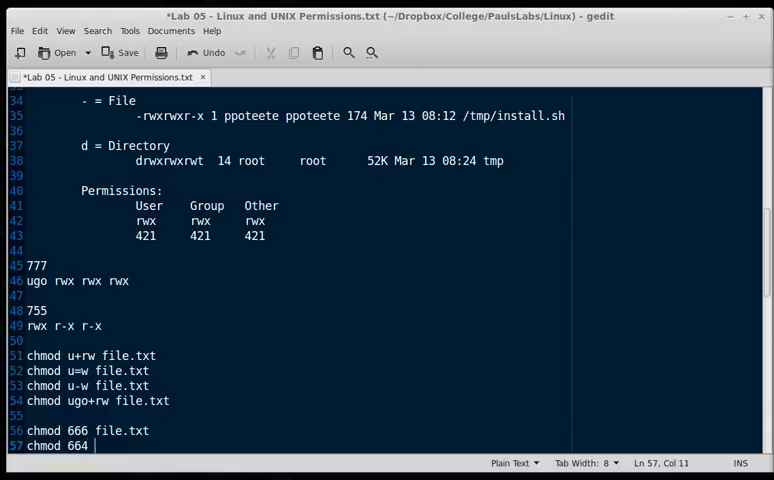
{"action": "key", "text": "Return"}
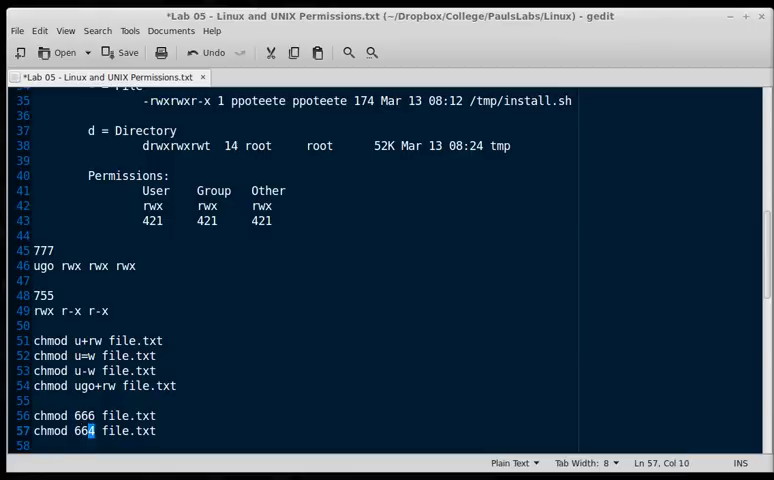
{"action": "key", "text": "Return"}
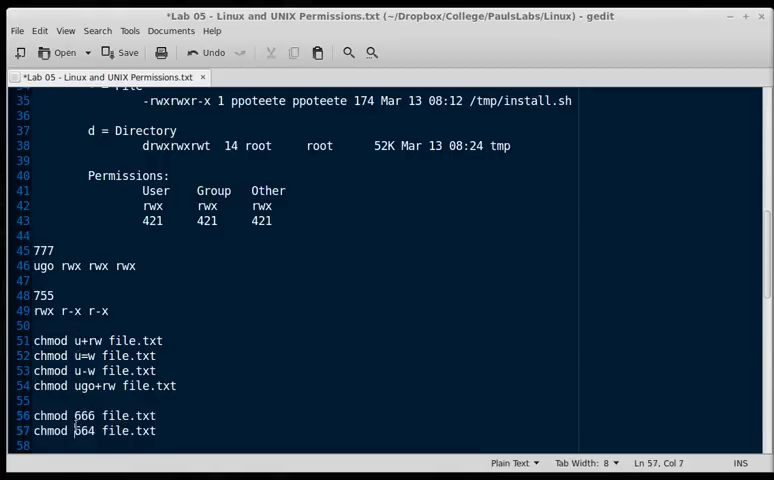
{"action": "double_click", "coordinate": [84, 431]}
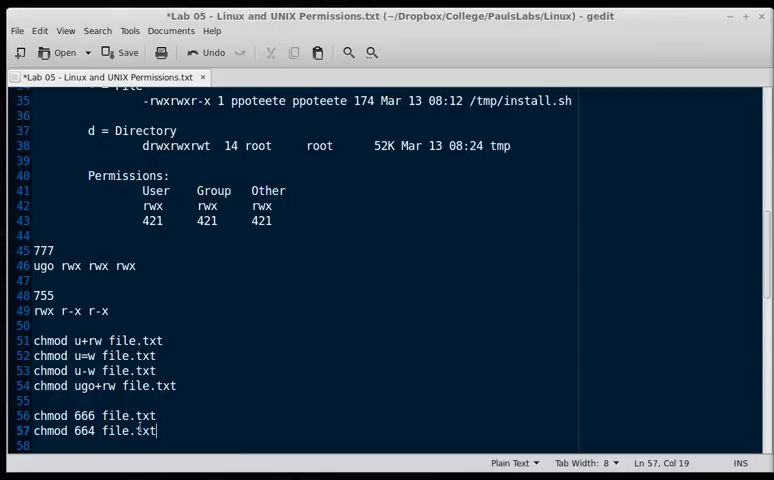
{"action": "mouse_move", "coordinate": [226, 371]}
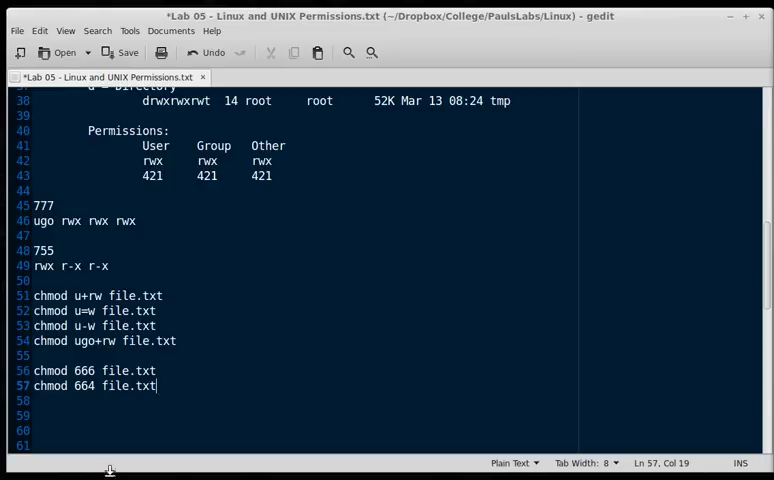
{"action": "key", "text": "Return"}
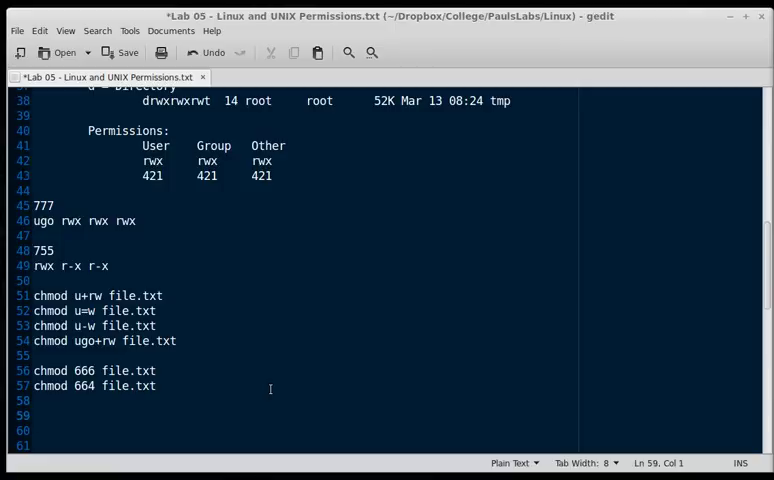
Write 'chown student file.txt' and 'chown student.student file.txt', checking the install.sh listing
{"action": "type", "text": "chown"}
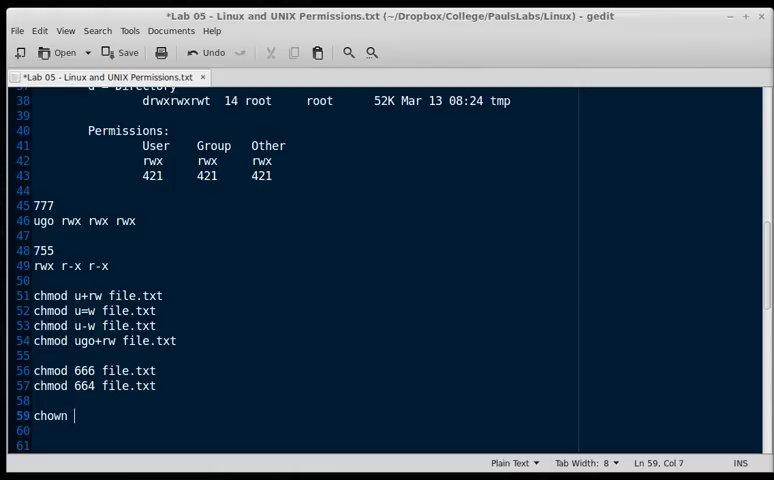
{"action": "scroll", "scroll_direction": "up", "scroll_amount": 3}
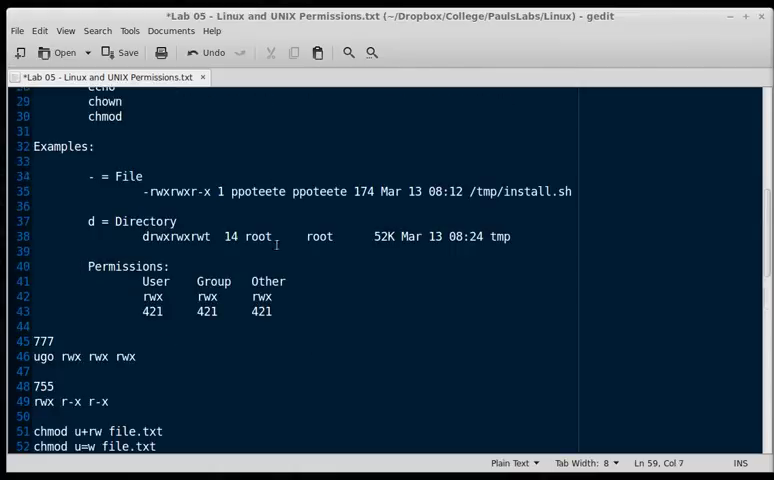
{"action": "triple_click", "coordinate": [300, 191]}
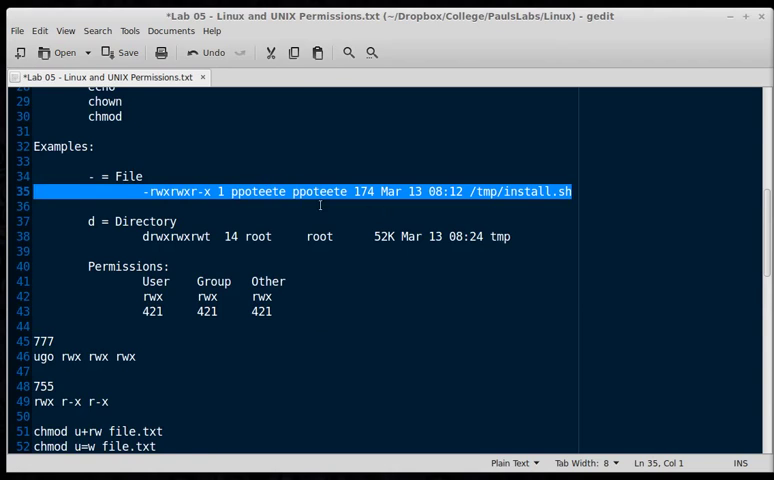
{"action": "scroll", "scroll_direction": "down", "scroll_amount": 3}
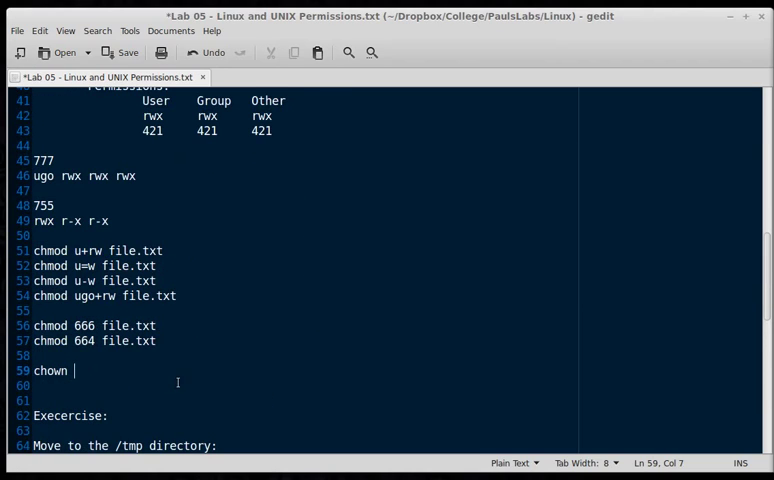
{"action": "type", "text": "student f"}
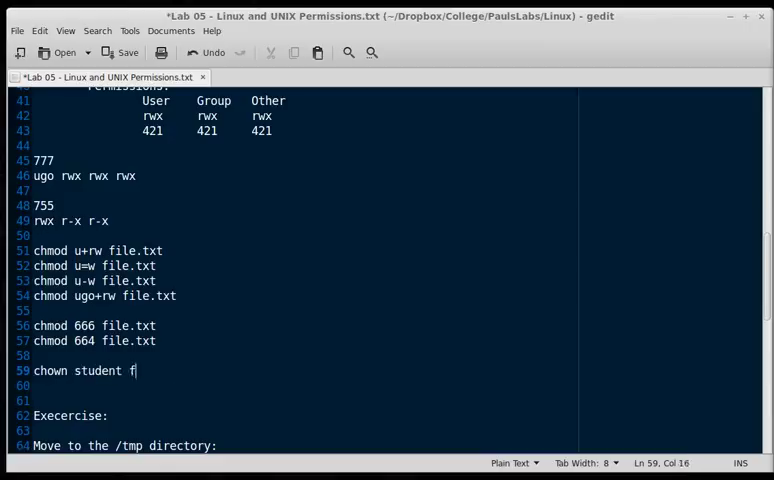
{"action": "type", "text": "ile.txt"}
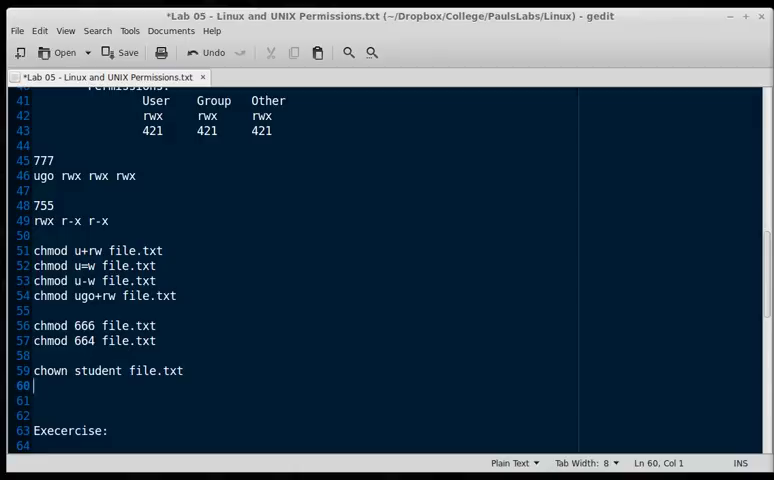
{"action": "type", "text": "chown stu"}
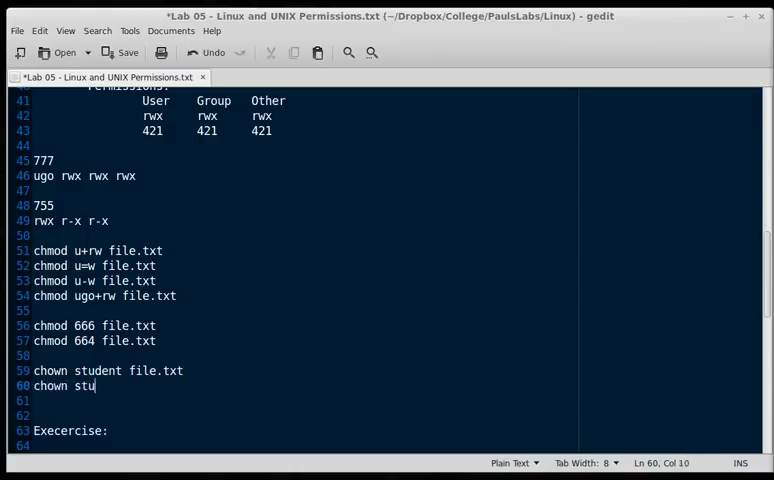
{"action": "type", "text": "dent.stude"}
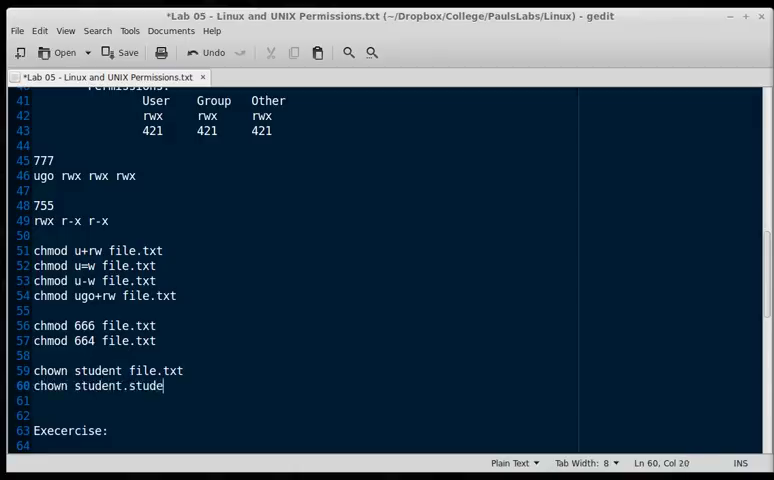
{"action": "type", "text": "nt file.t"}
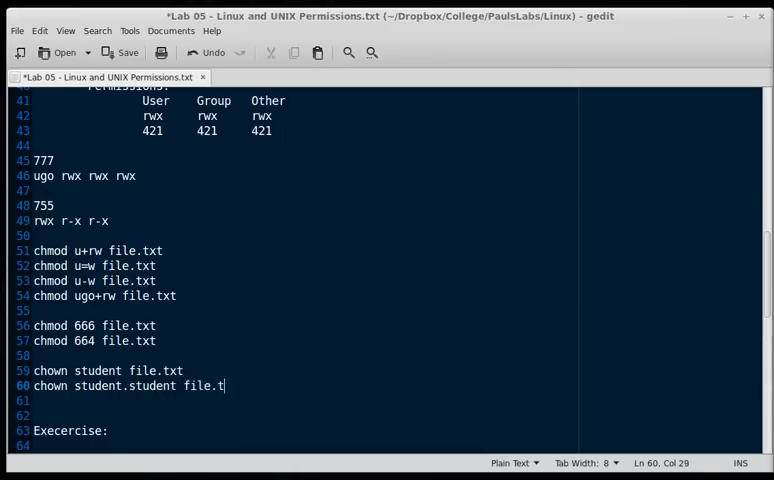
{"action": "key", "text": "Return"}
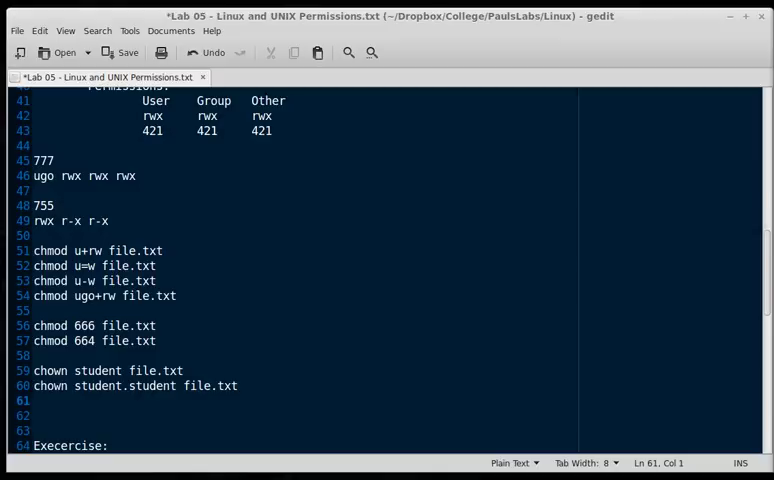
Write 'chgrp student file.txt' and point out the group half of student.student
{"action": "type", "text": "ch"}
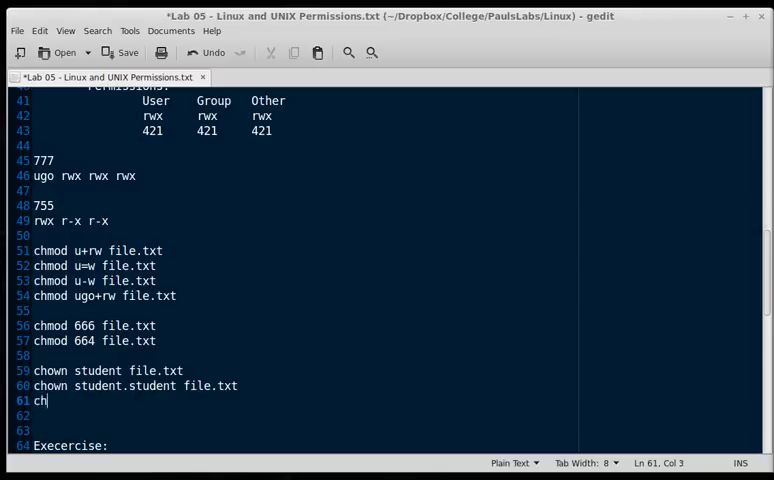
{"action": "type", "text": "grp st"}
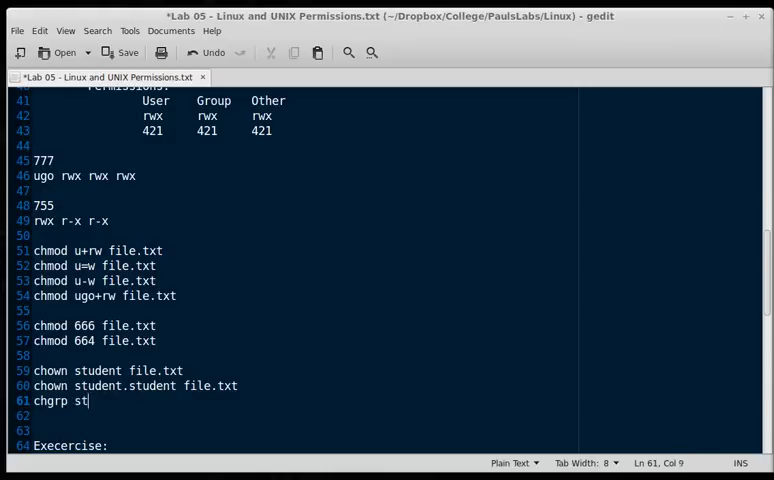
{"action": "type", "text": "ude"}
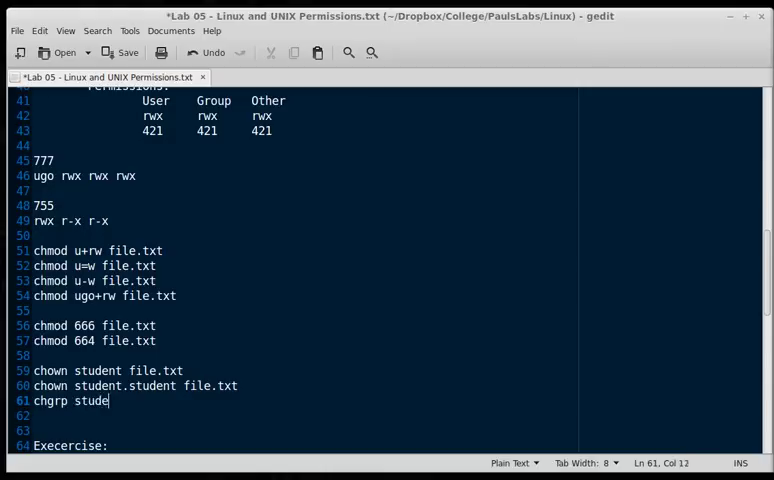
{"action": "type", "text": "nt file.txt"}
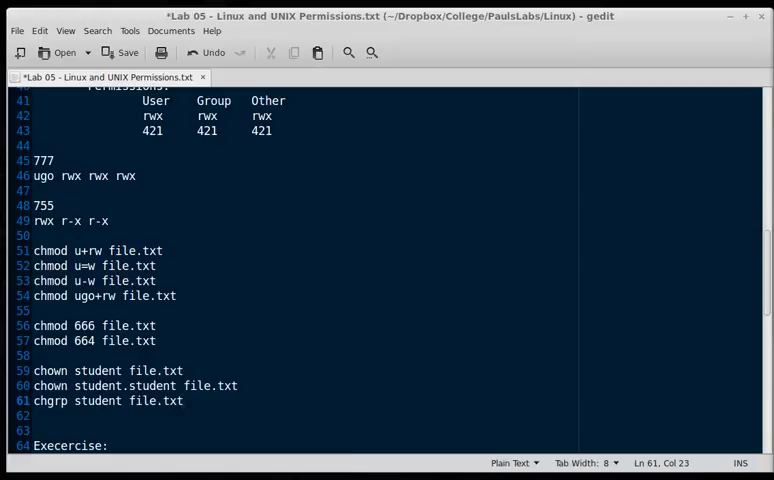
{"action": "left_click", "coordinate": [134, 175]}
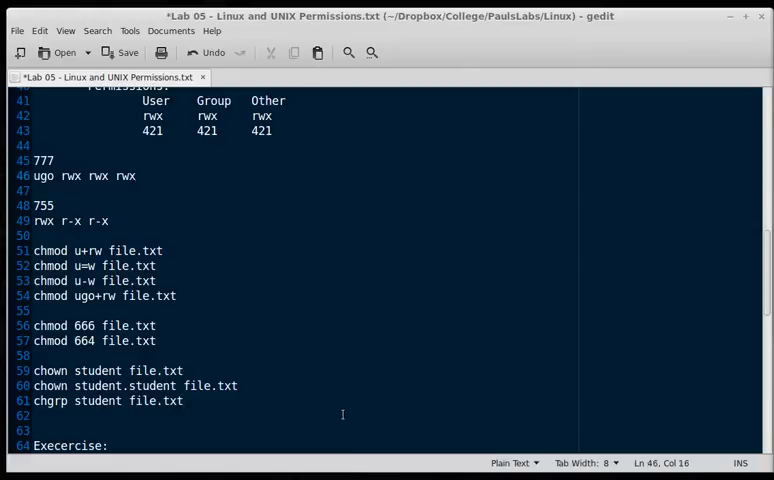
{"action": "left_click", "coordinate": [132, 385]}
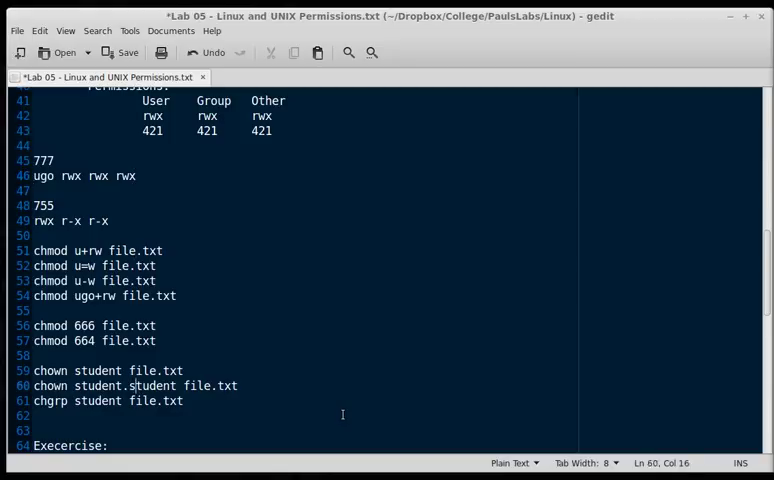
Write 'chown .student file.txt' and place the cursor at that line's end
{"action": "type", "text": "chown"}
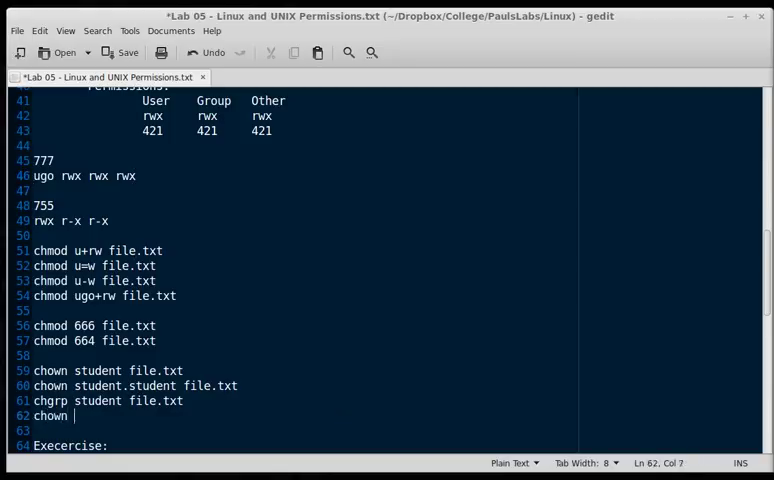
{"action": "type", "text": ".student file.txt"}
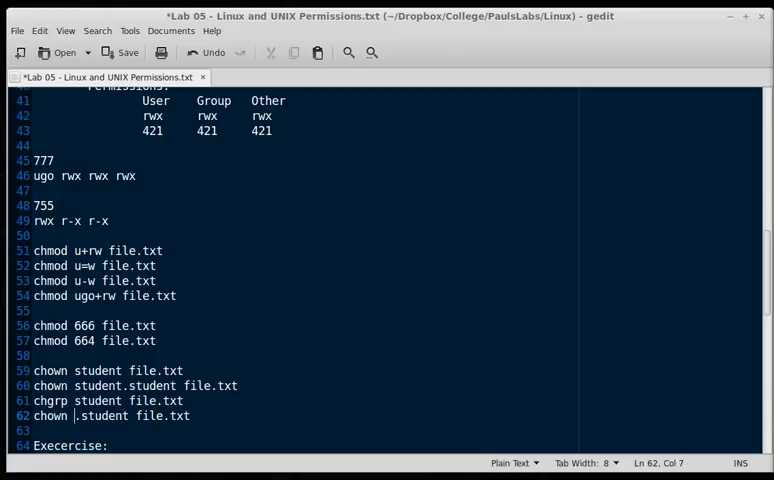
{"action": "left_click", "coordinate": [105, 385]}
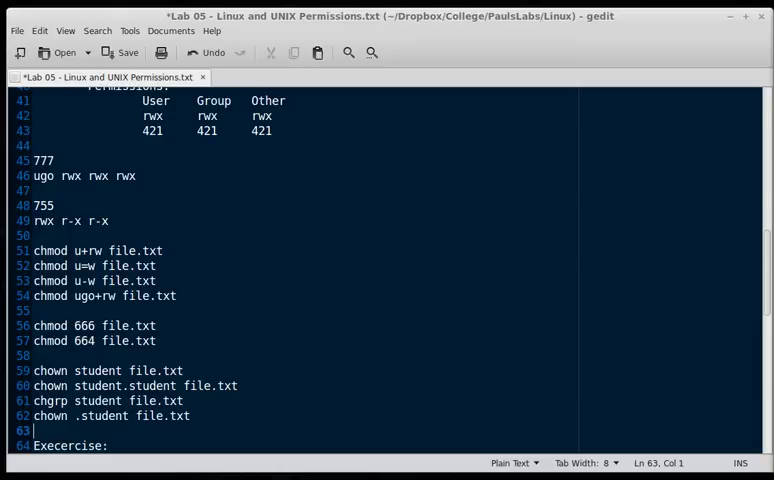
{"action": "left_click", "coordinate": [123, 400]}
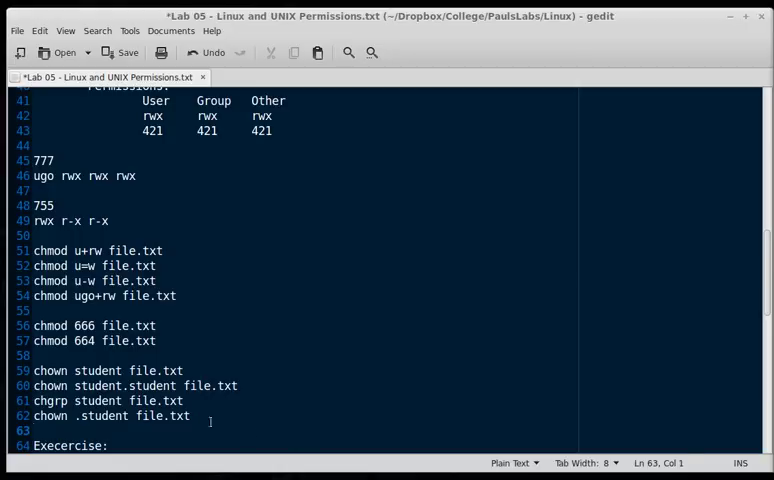
{"action": "left_click", "coordinate": [186, 416]}
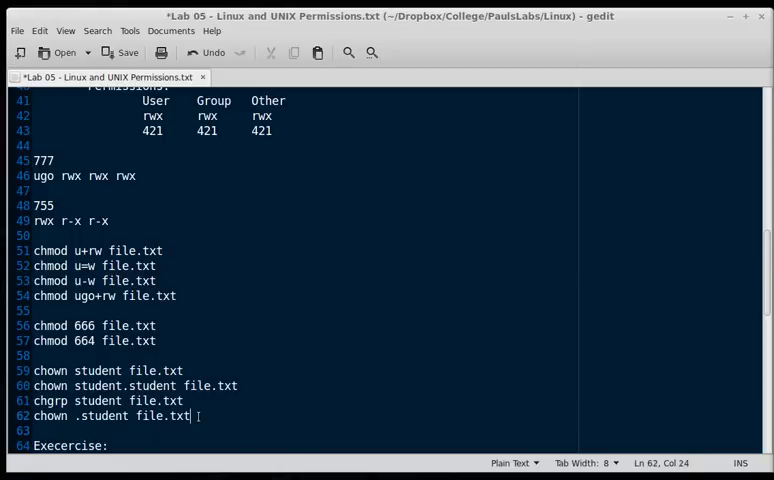
{"action": "left_click_drag", "start_coordinate": [190, 415], "coordinate": [42, 371]}
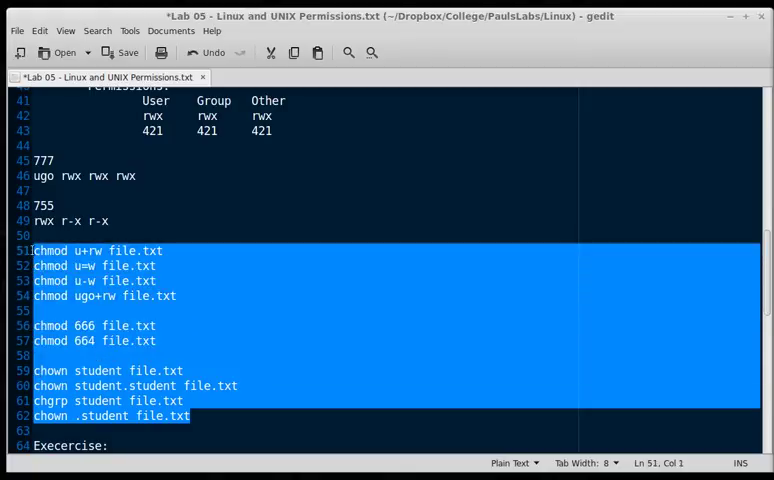
{"action": "left_click", "coordinate": [269, 415]}
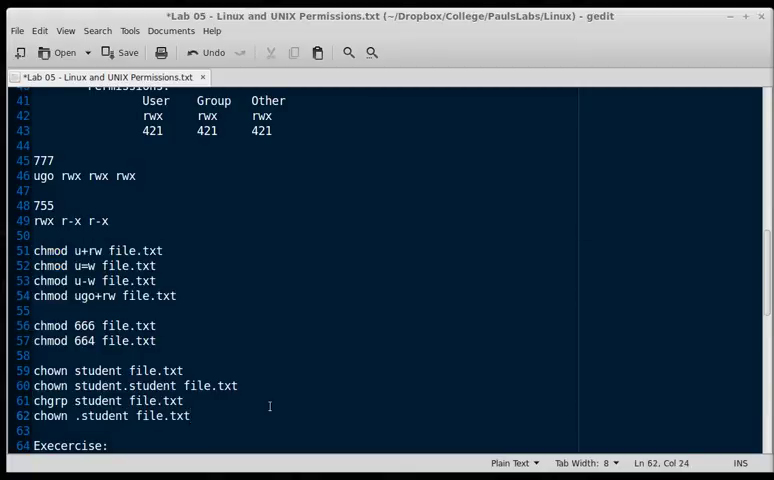